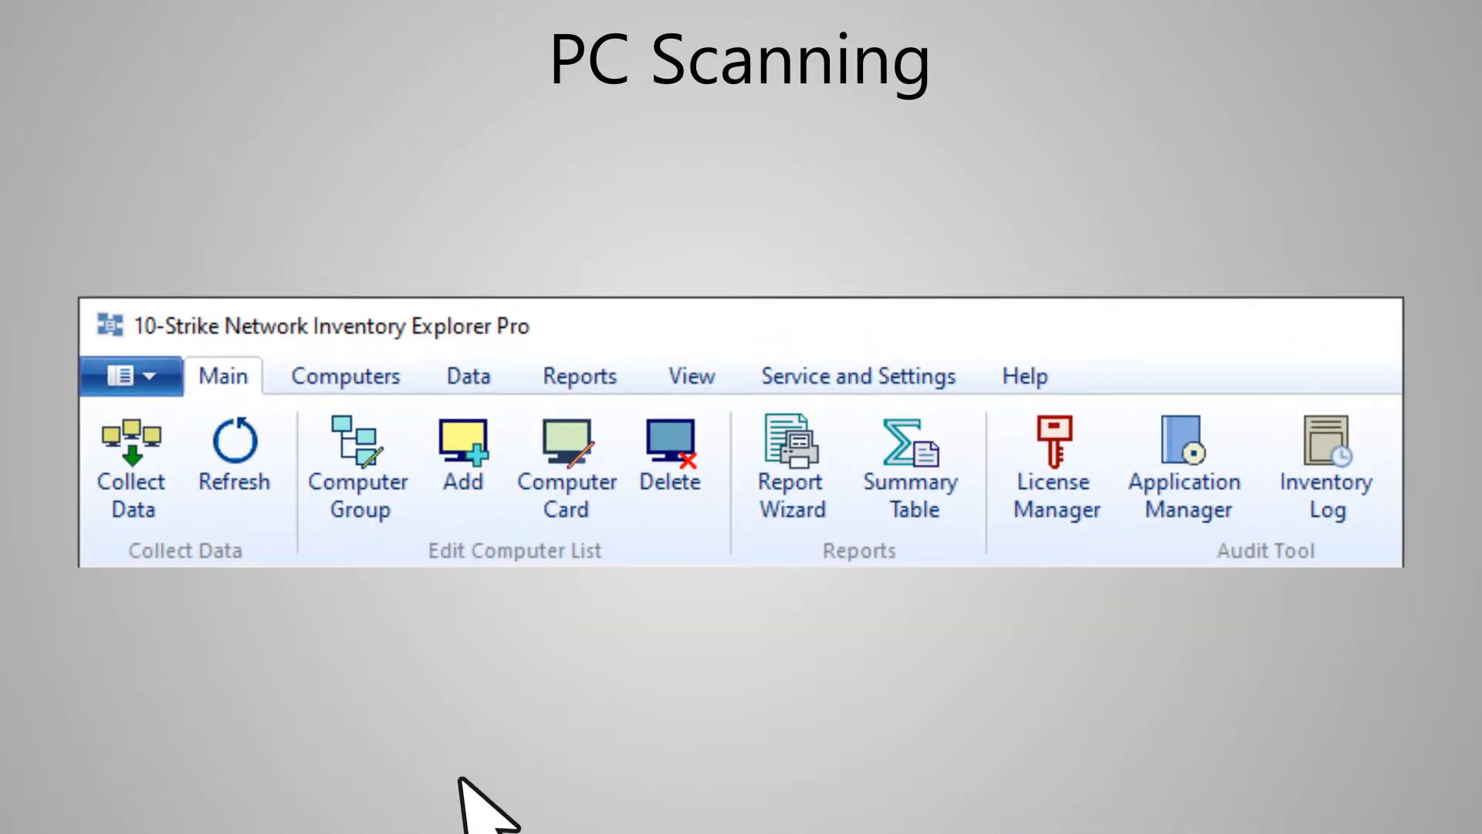
Step: Review import options and Edisson's properties, then collect inventory data with all data groups
click(345, 375)
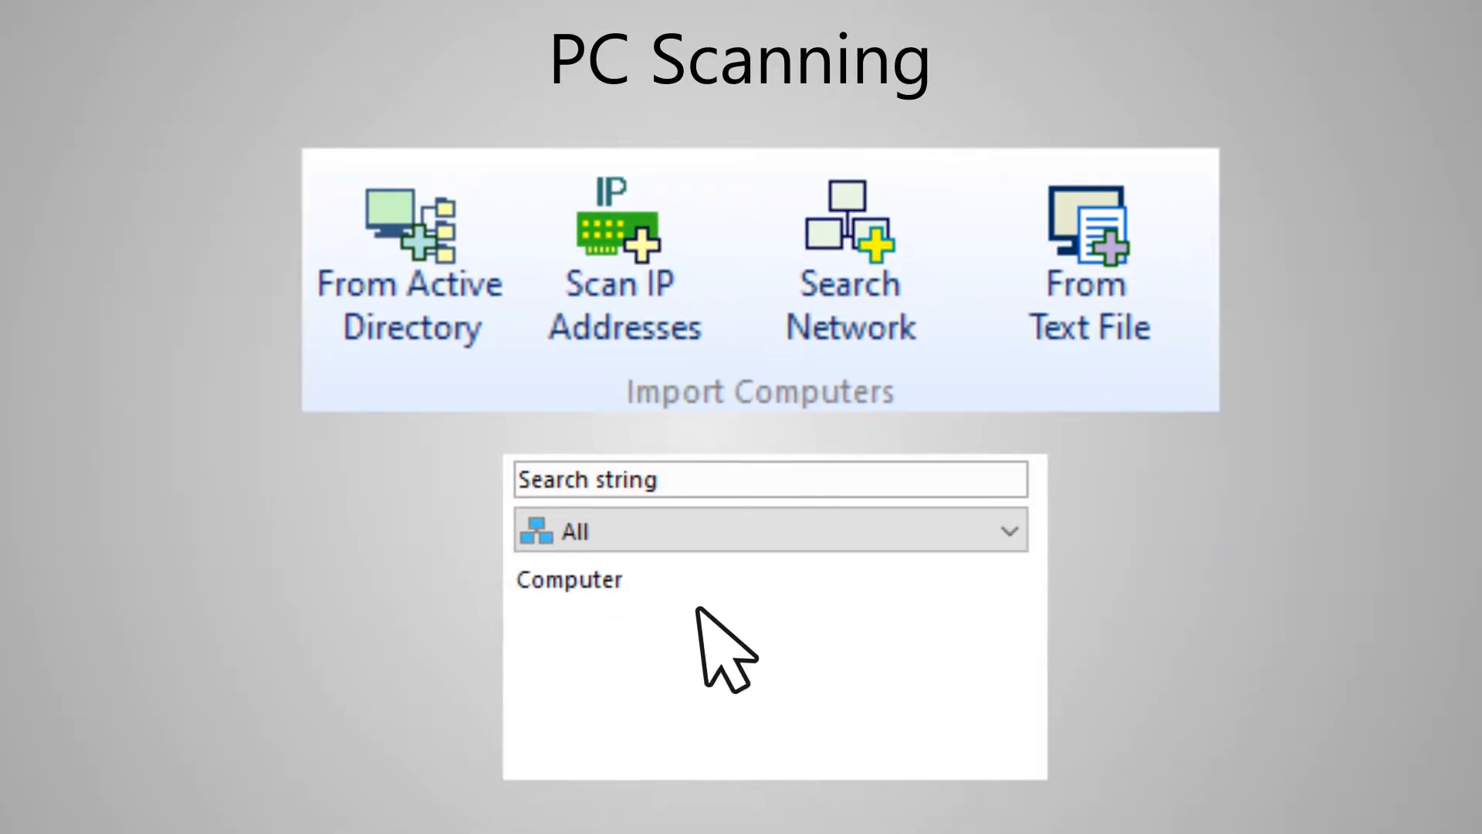
click(408, 262)
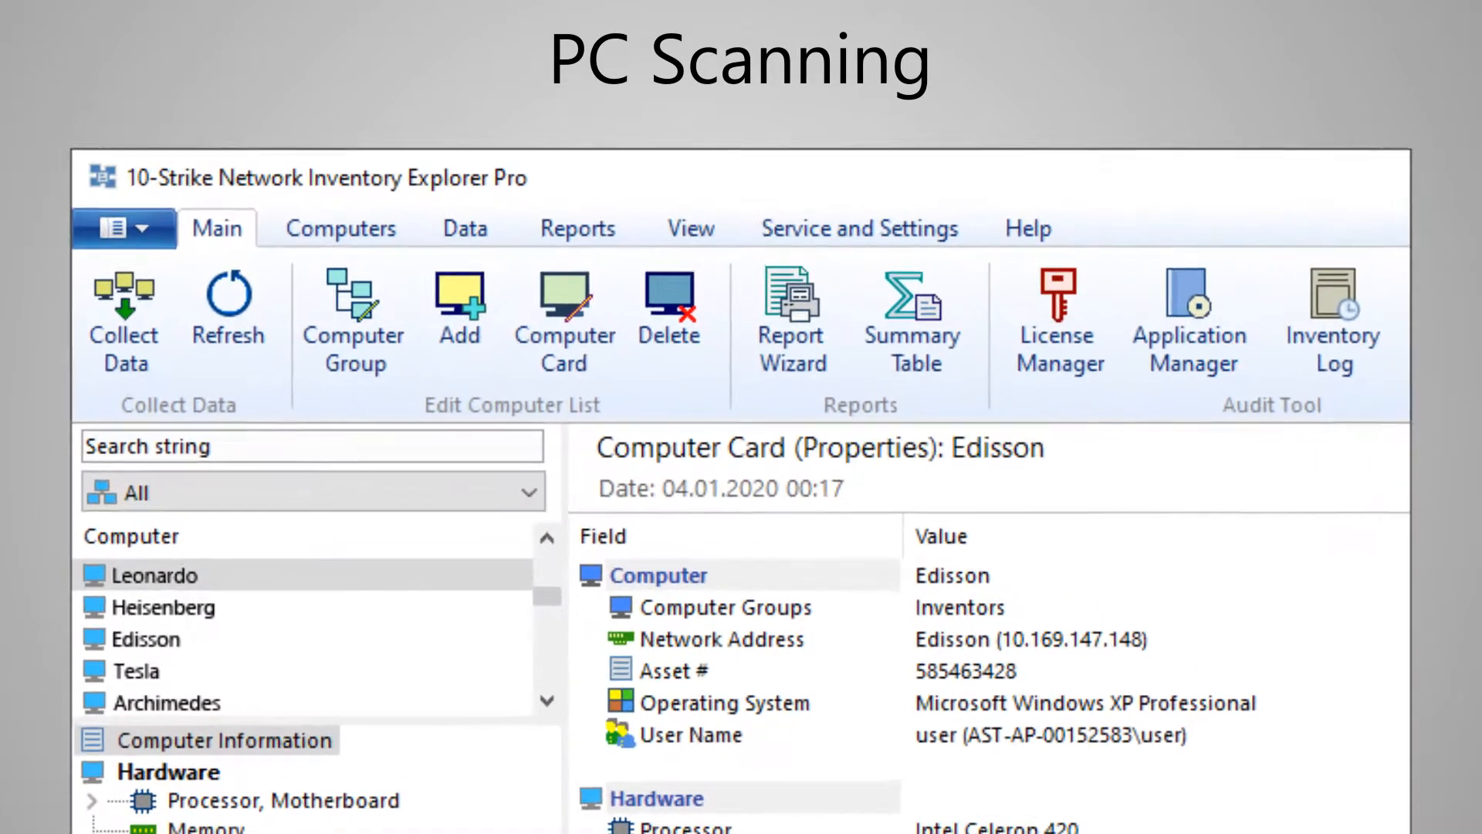
click(123, 322)
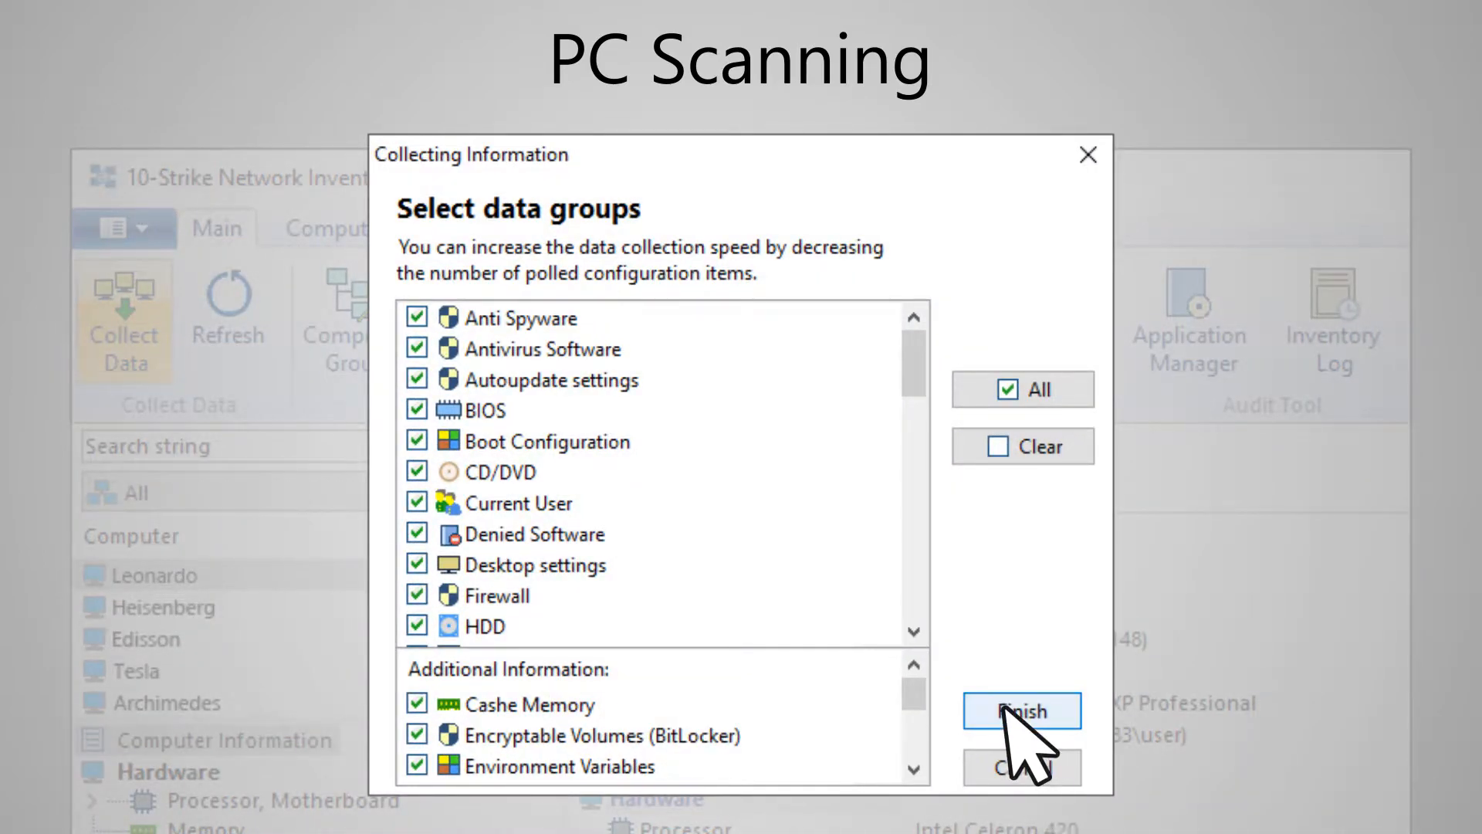
click(1021, 711)
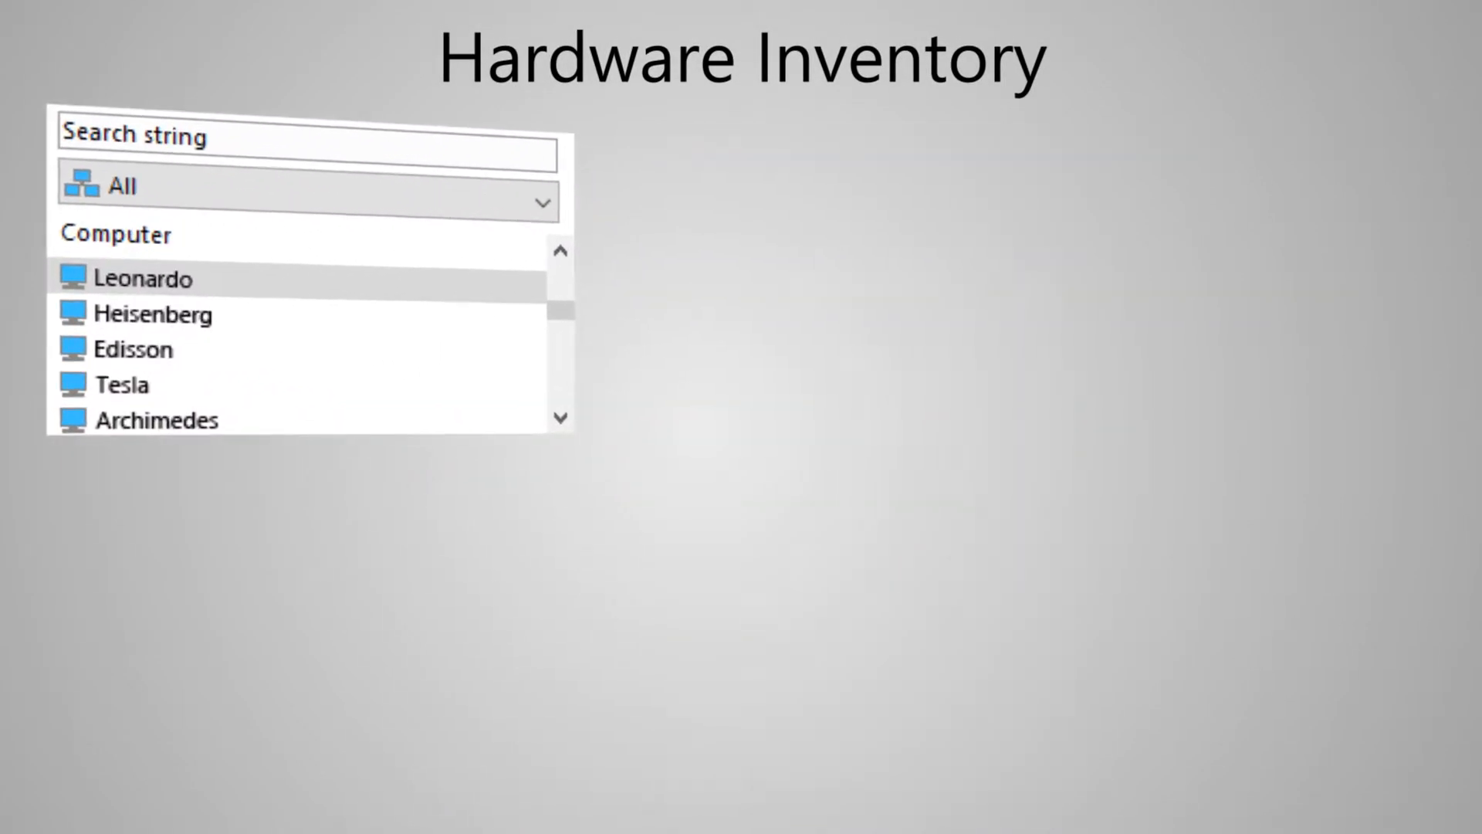
Step: Select Edisson after Leonardo and view its processor, motherboard and hard disk details
click(142, 278)
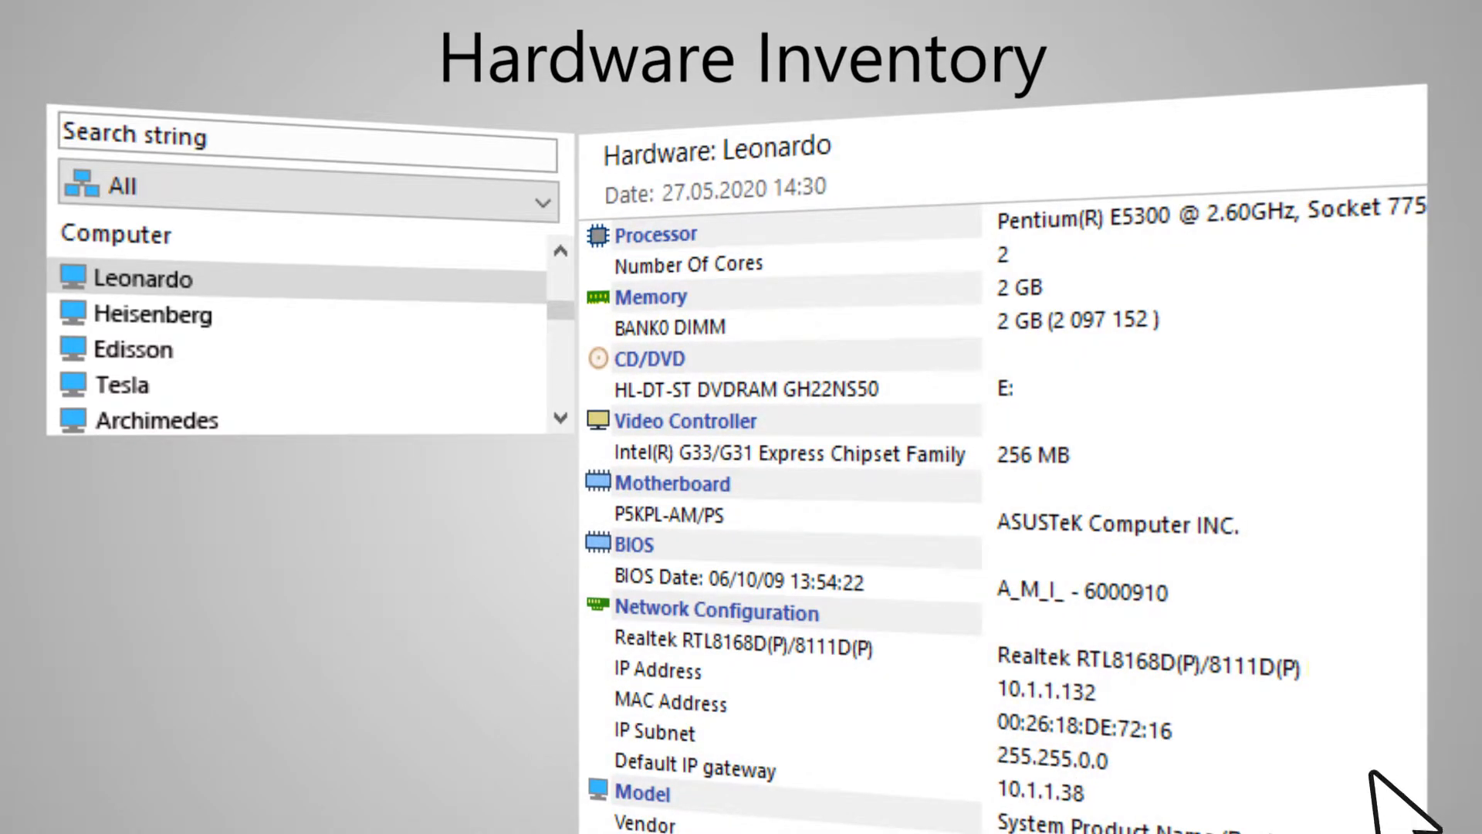
mouse_move(275, 369)
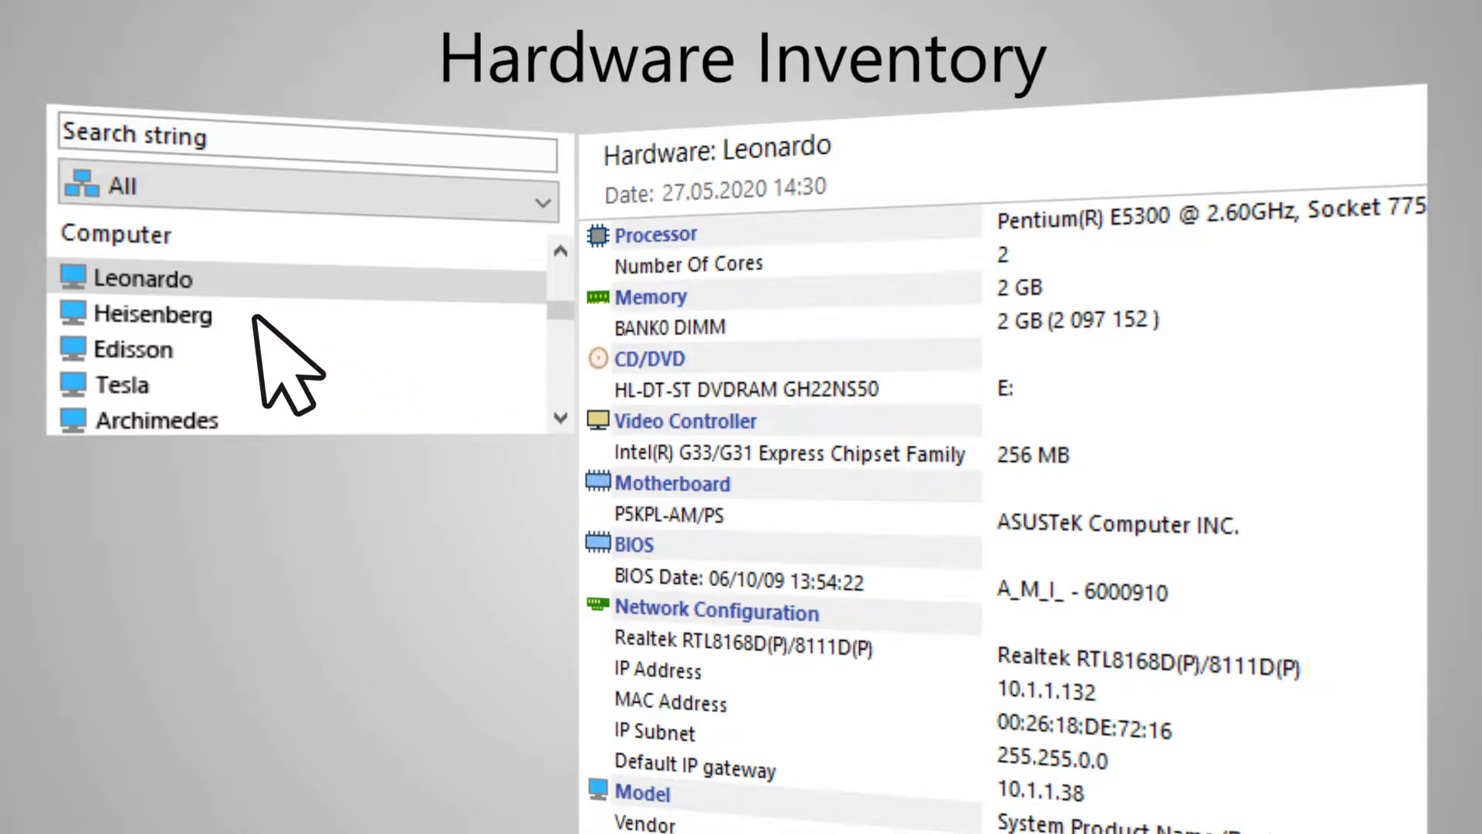
click(138, 349)
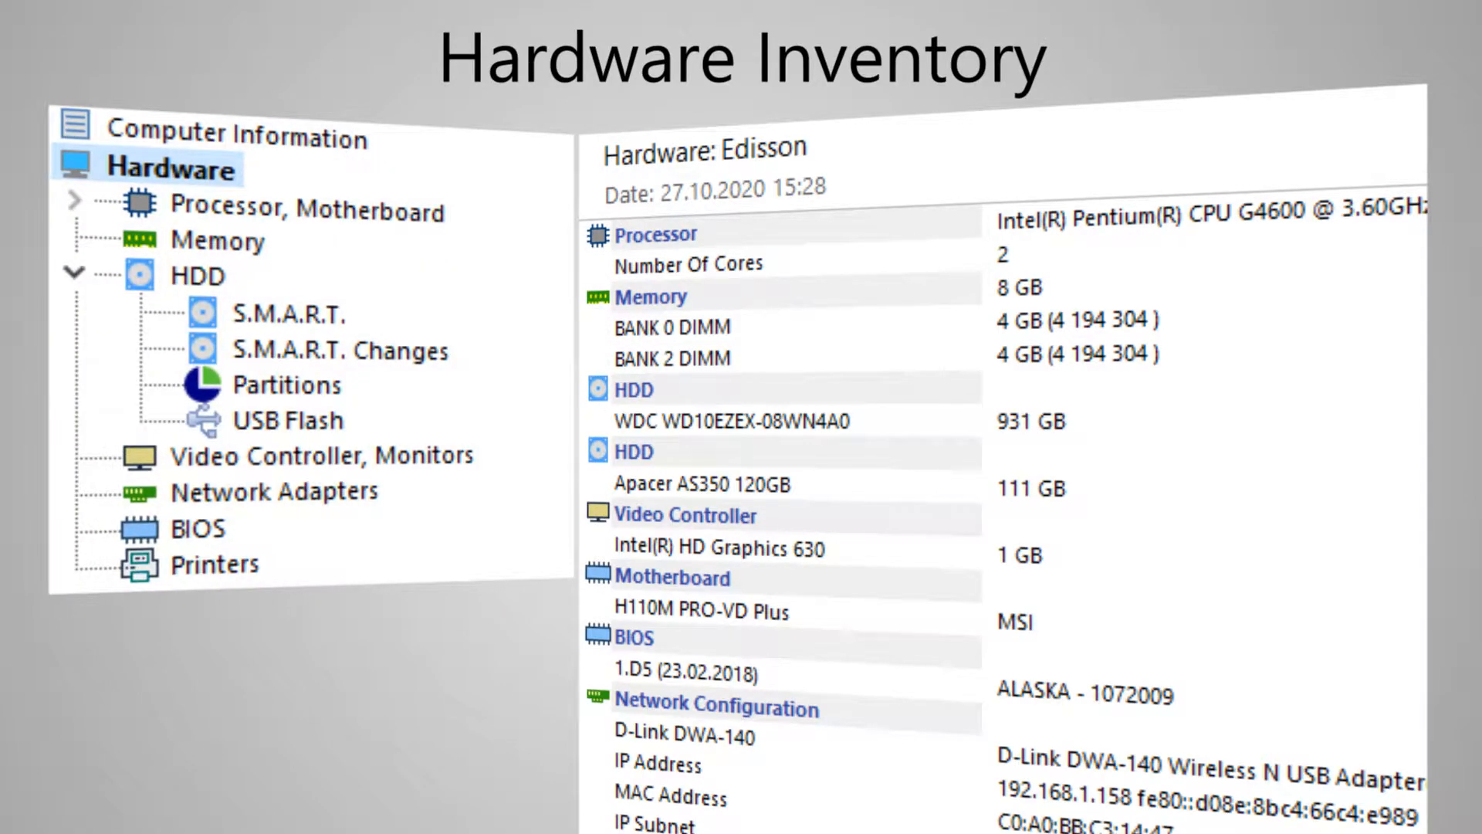
click(307, 210)
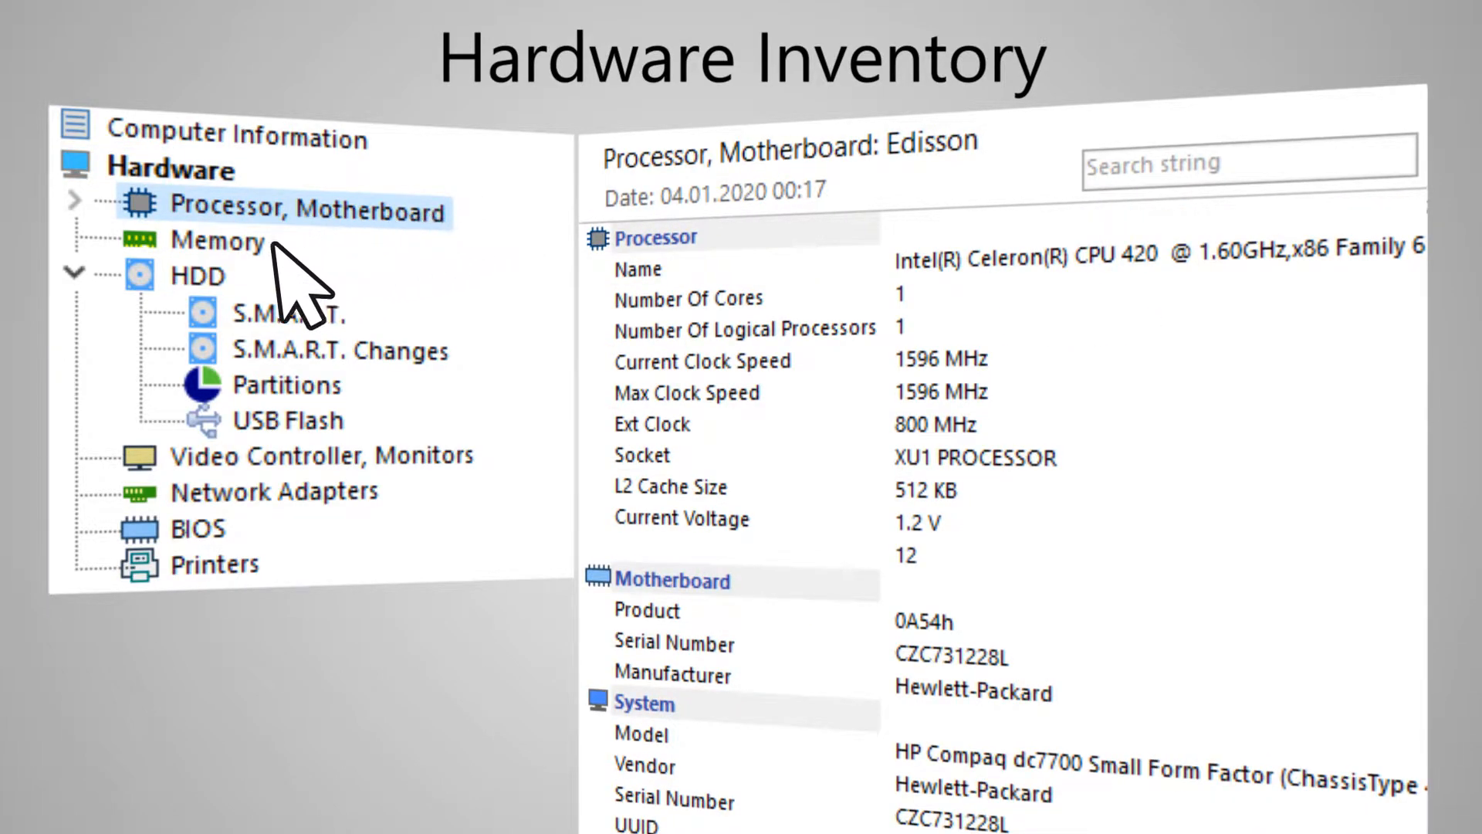
click(197, 276)
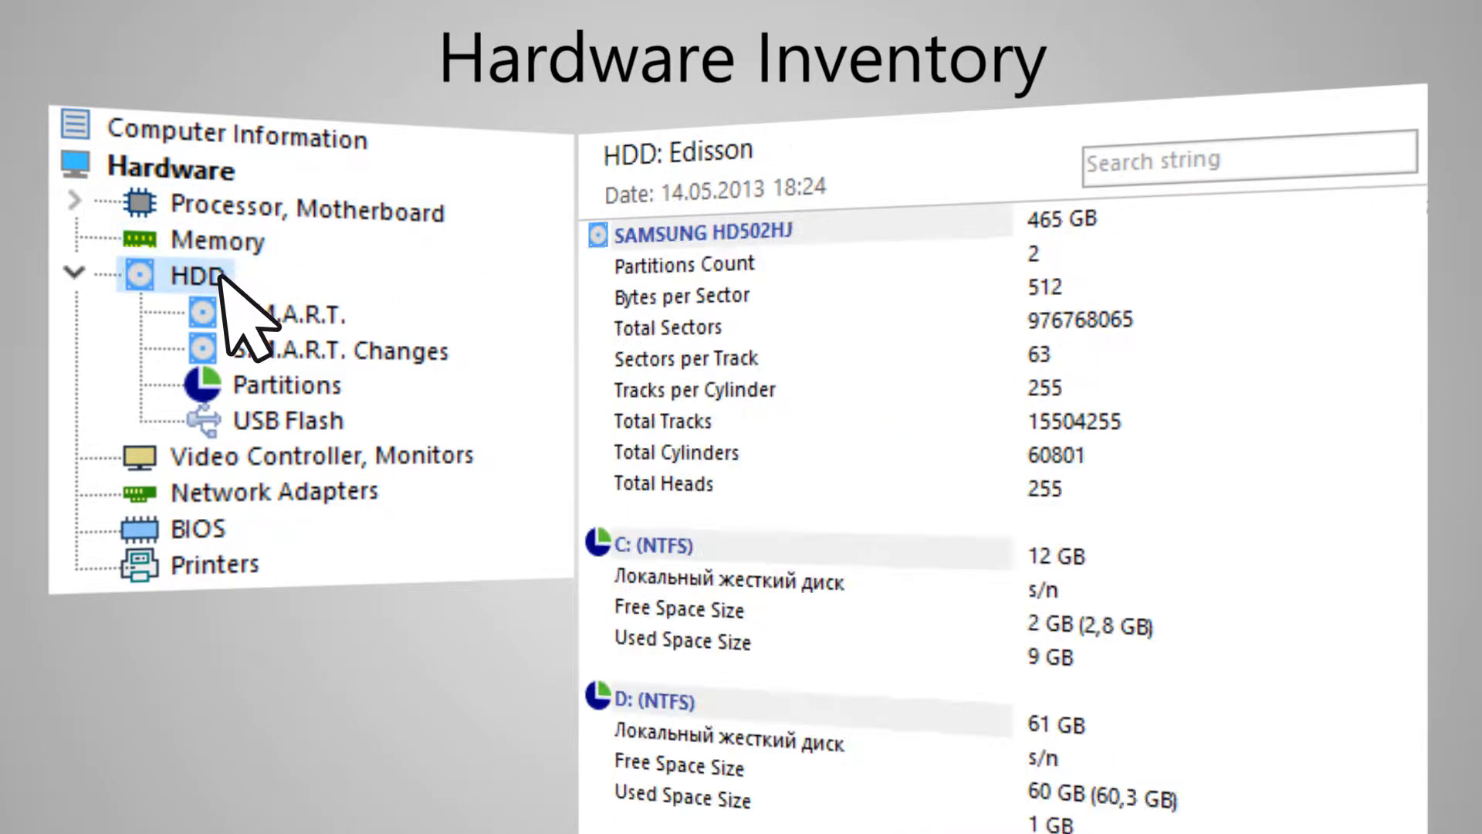
Step: View Edisson's S.M.A.R.T. attributes, monitors, network adapters, BIOS and printers
click(288, 313)
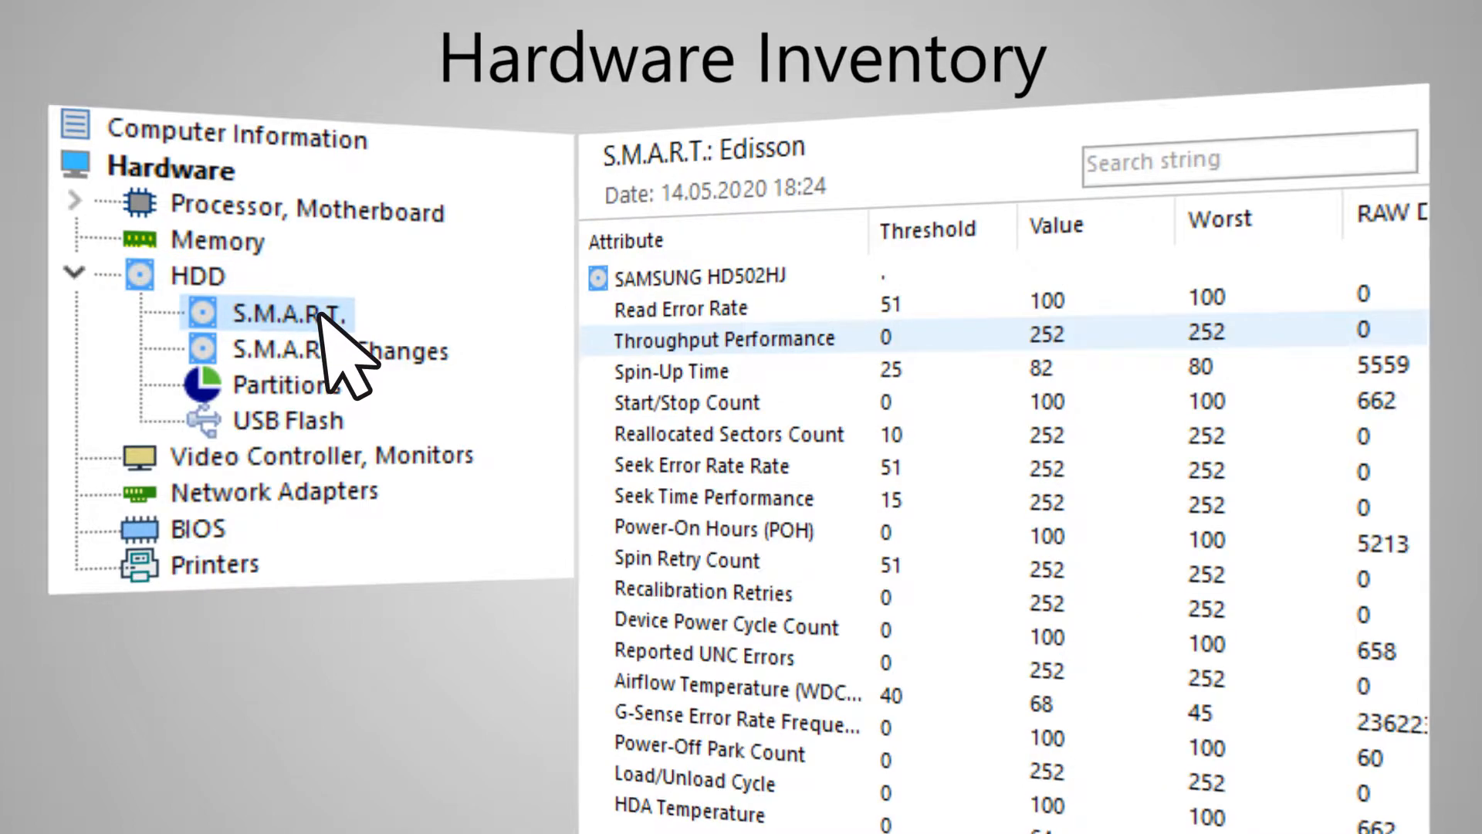
click(321, 456)
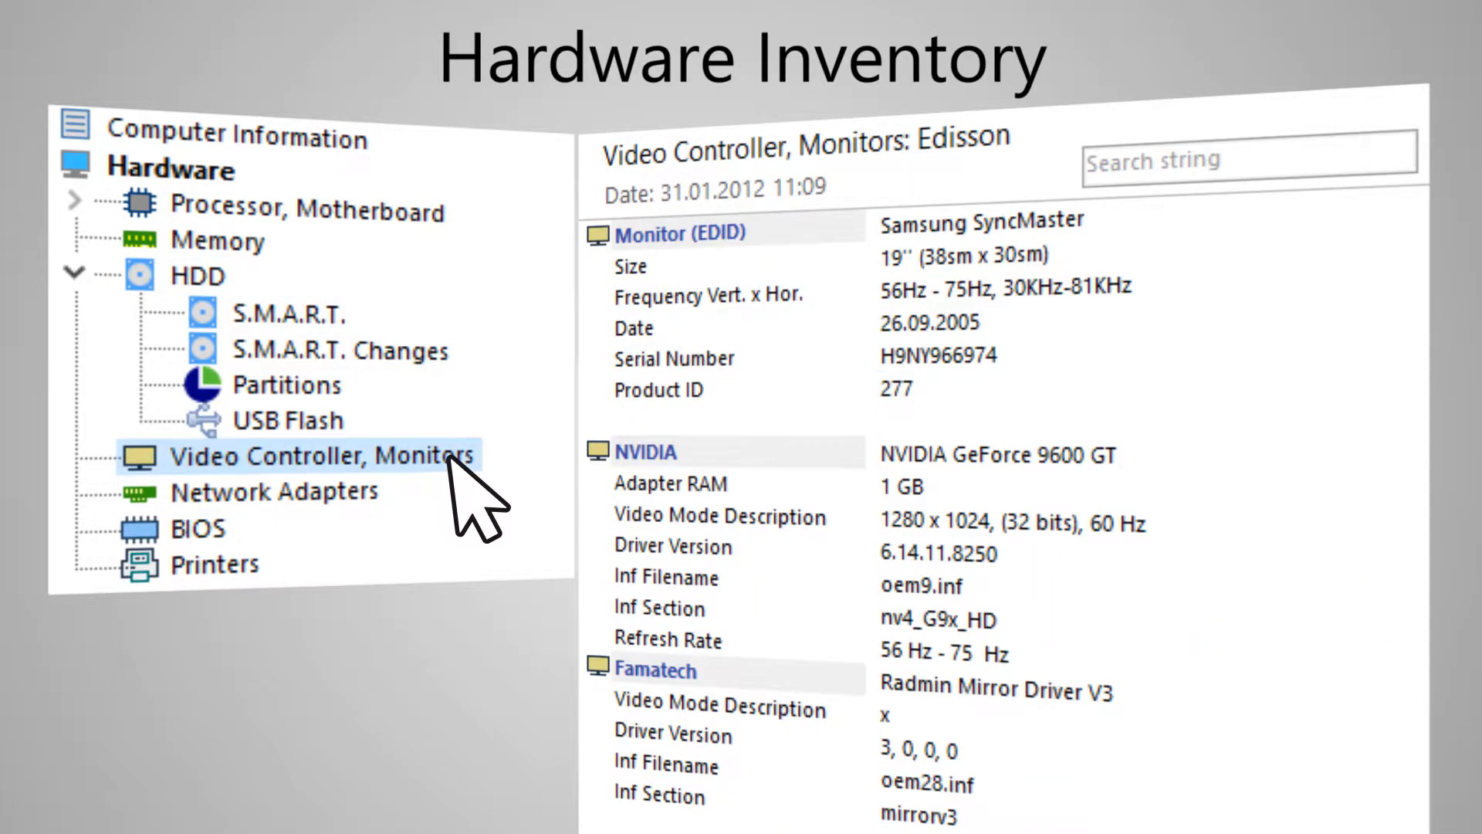
click(274, 492)
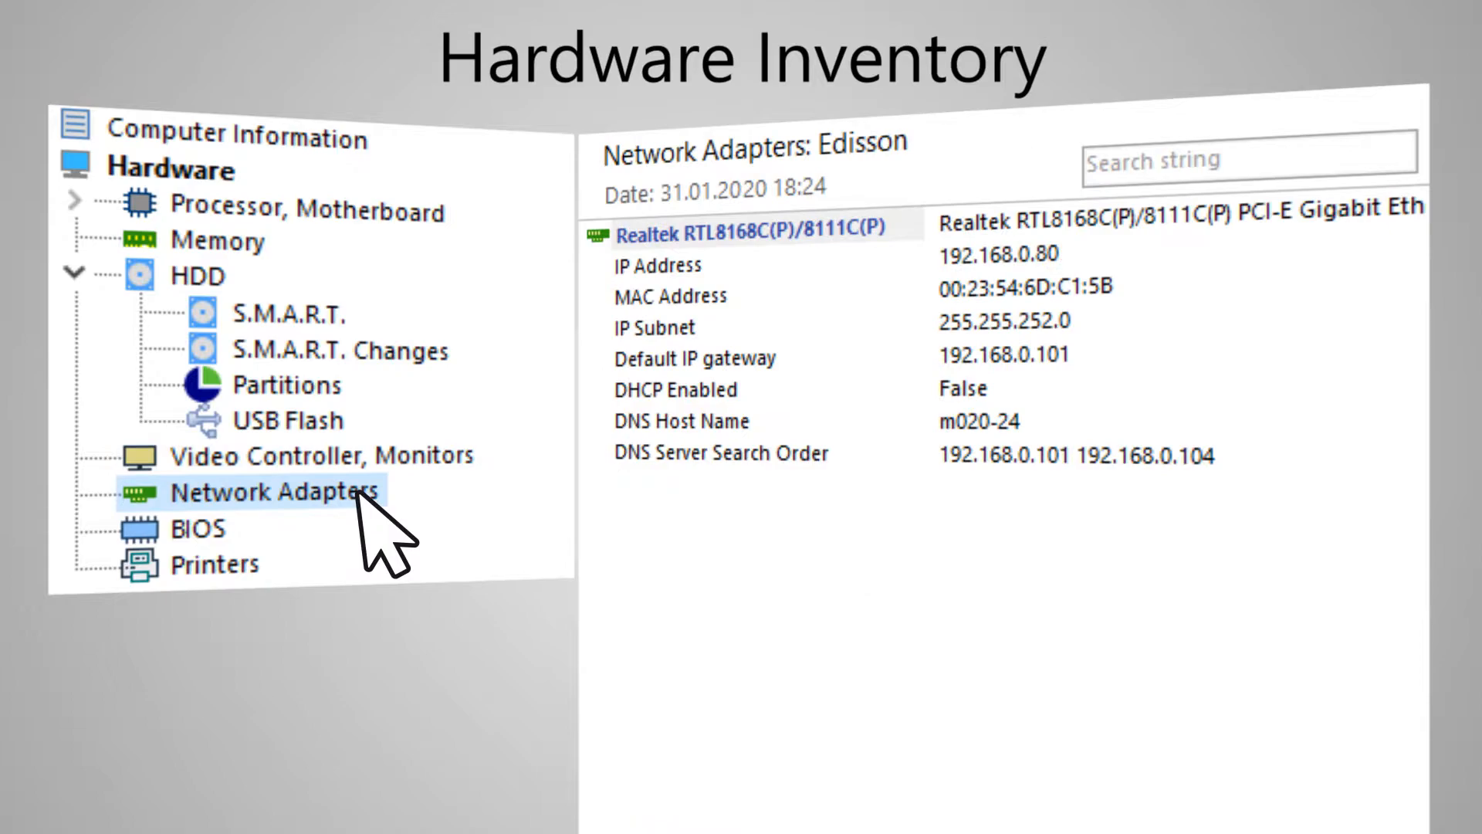
click(190, 526)
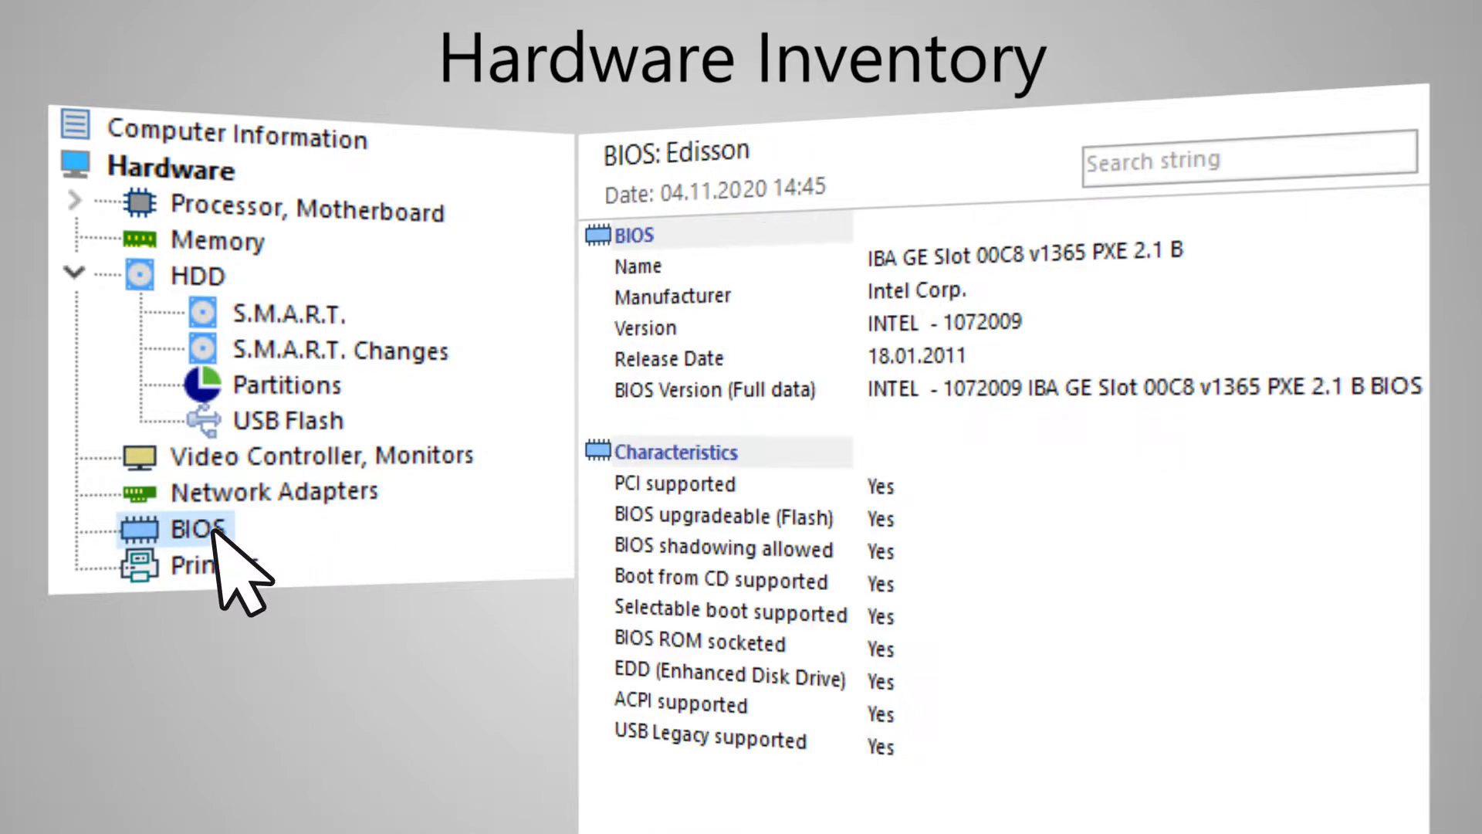
click(216, 564)
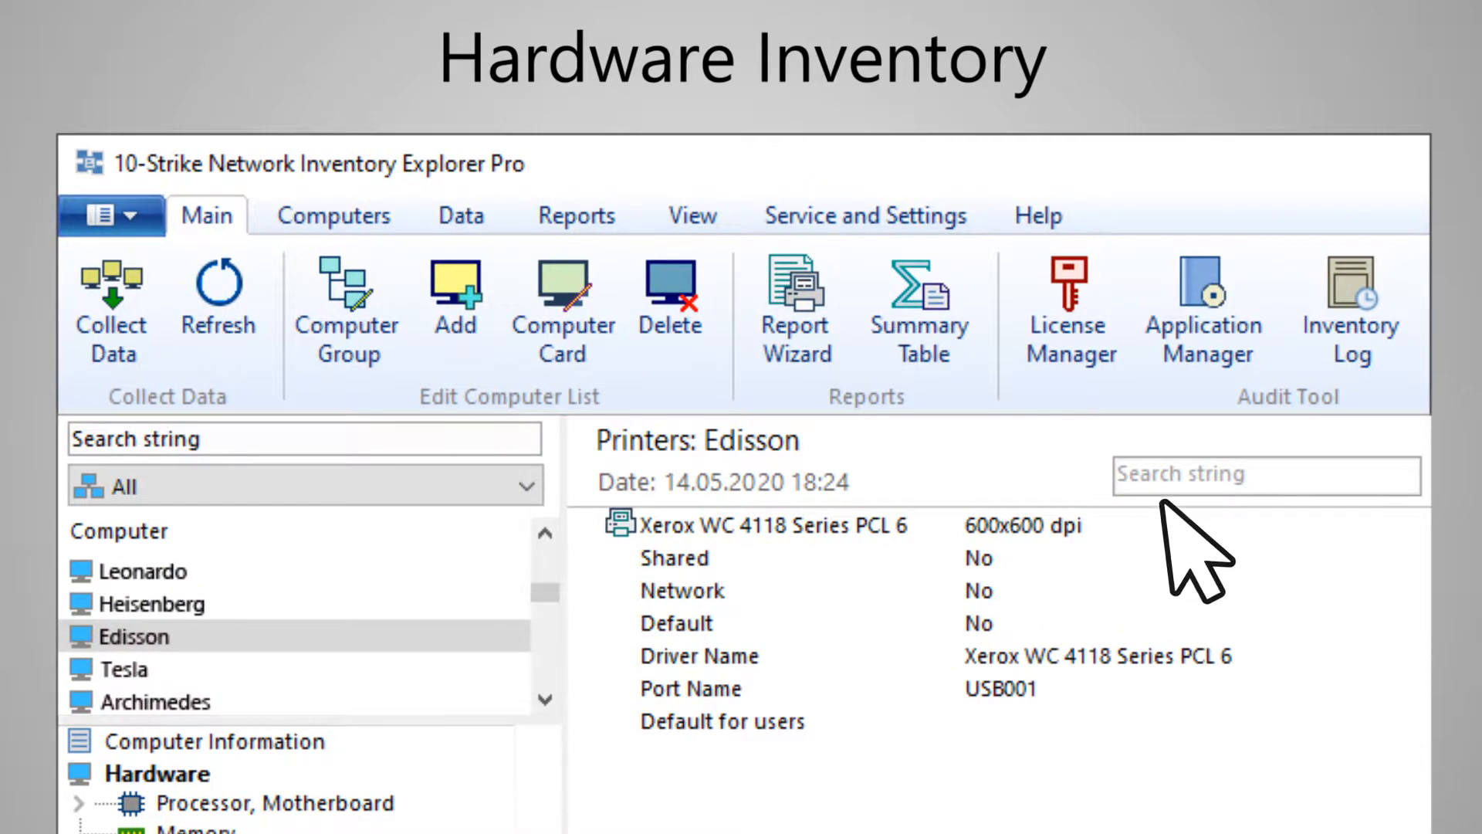
Step: Filter the hardware summary table to Monitor Size < 20 Inch and create a report
click(918, 312)
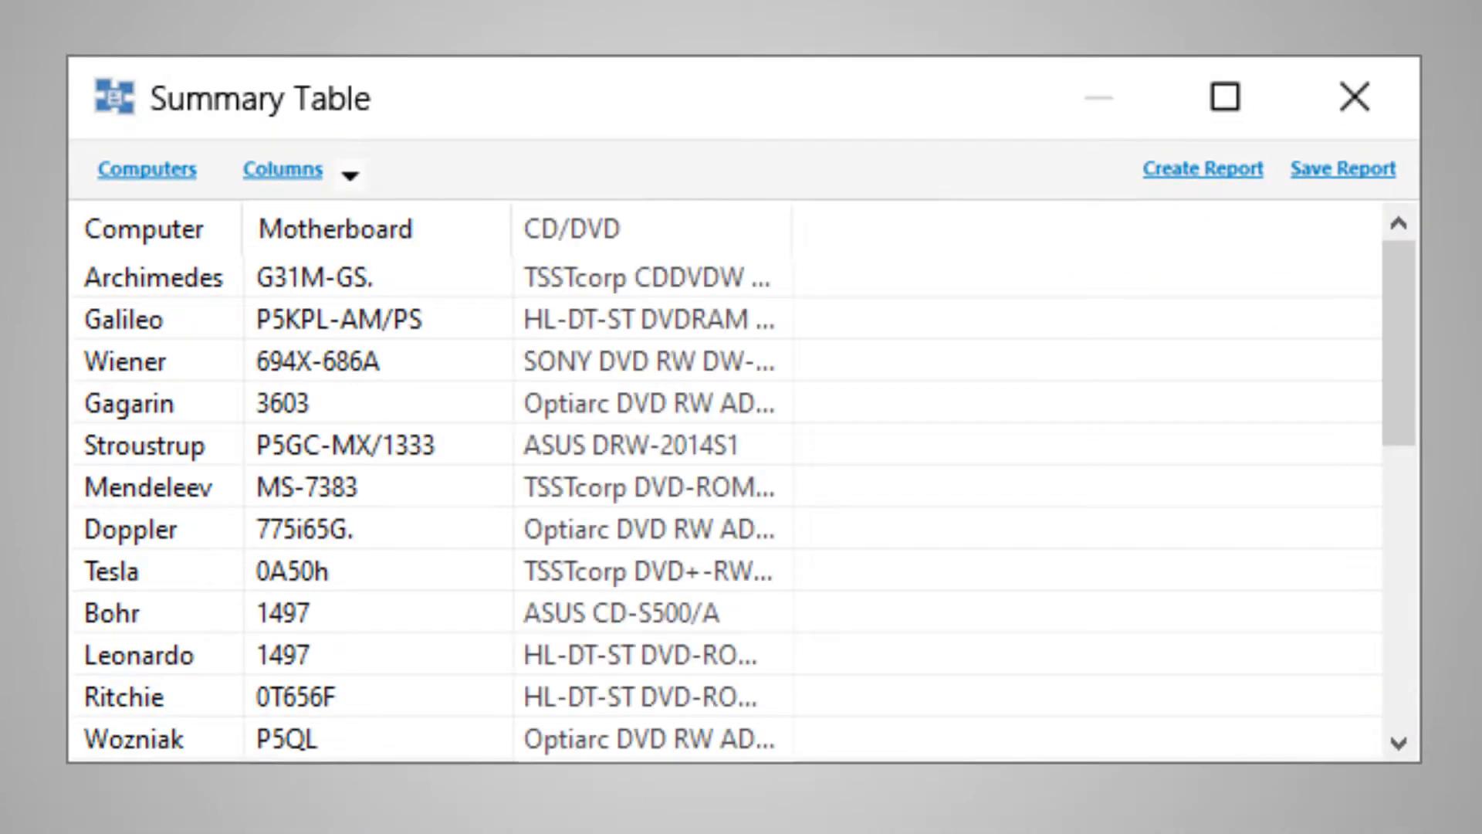
click(282, 169)
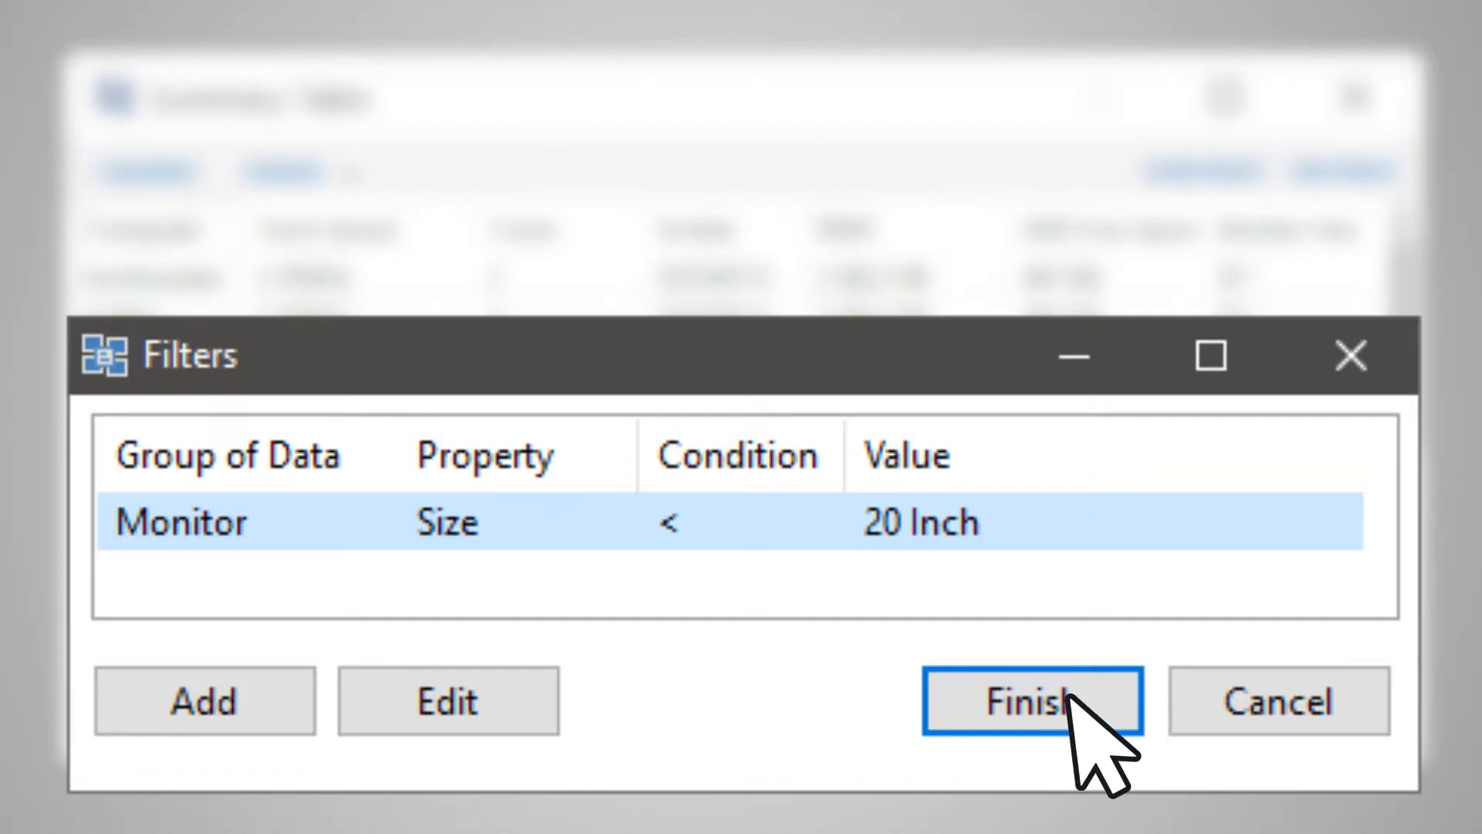
click(1030, 702)
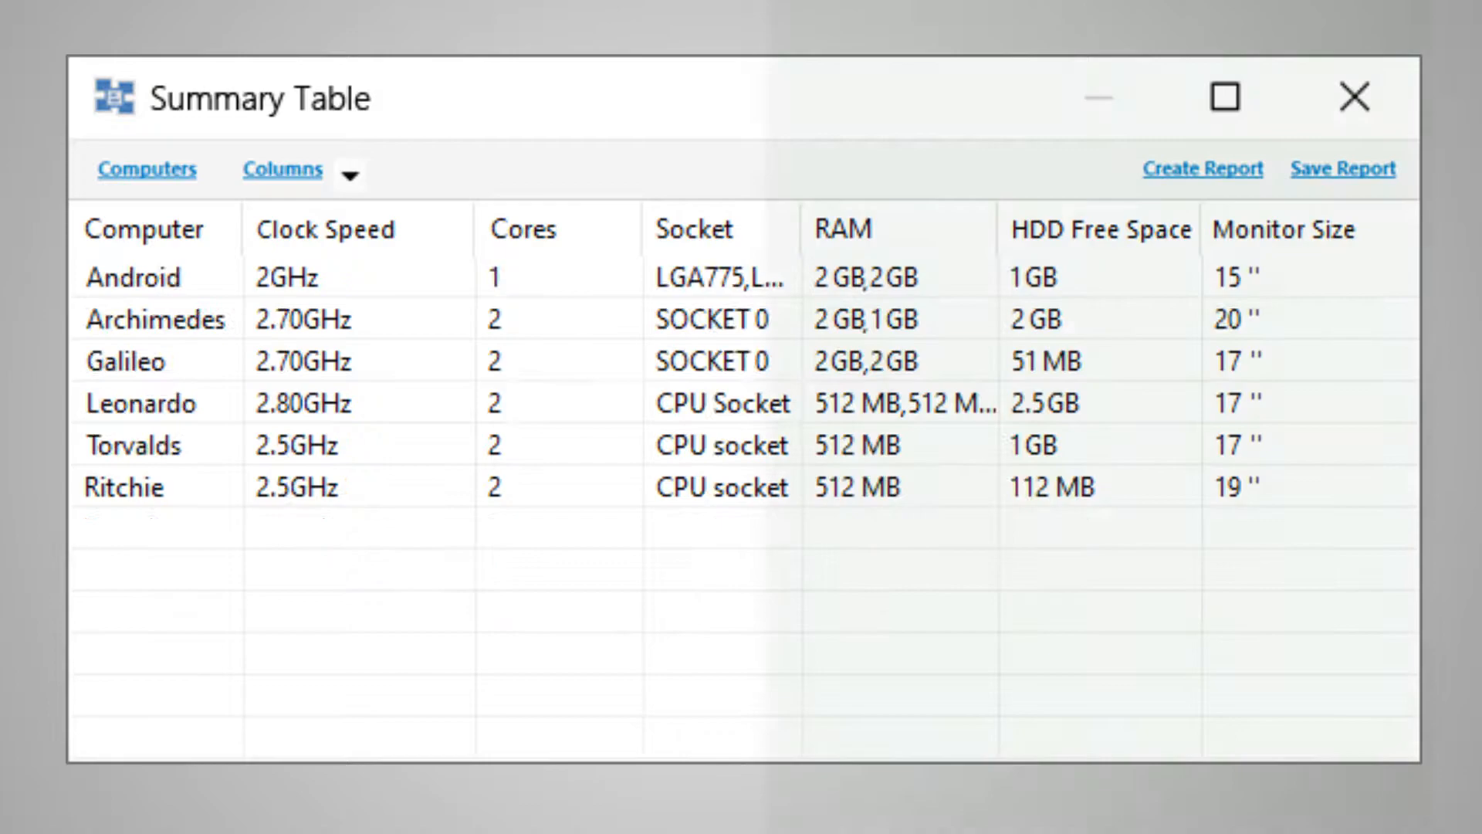
click(1097, 229)
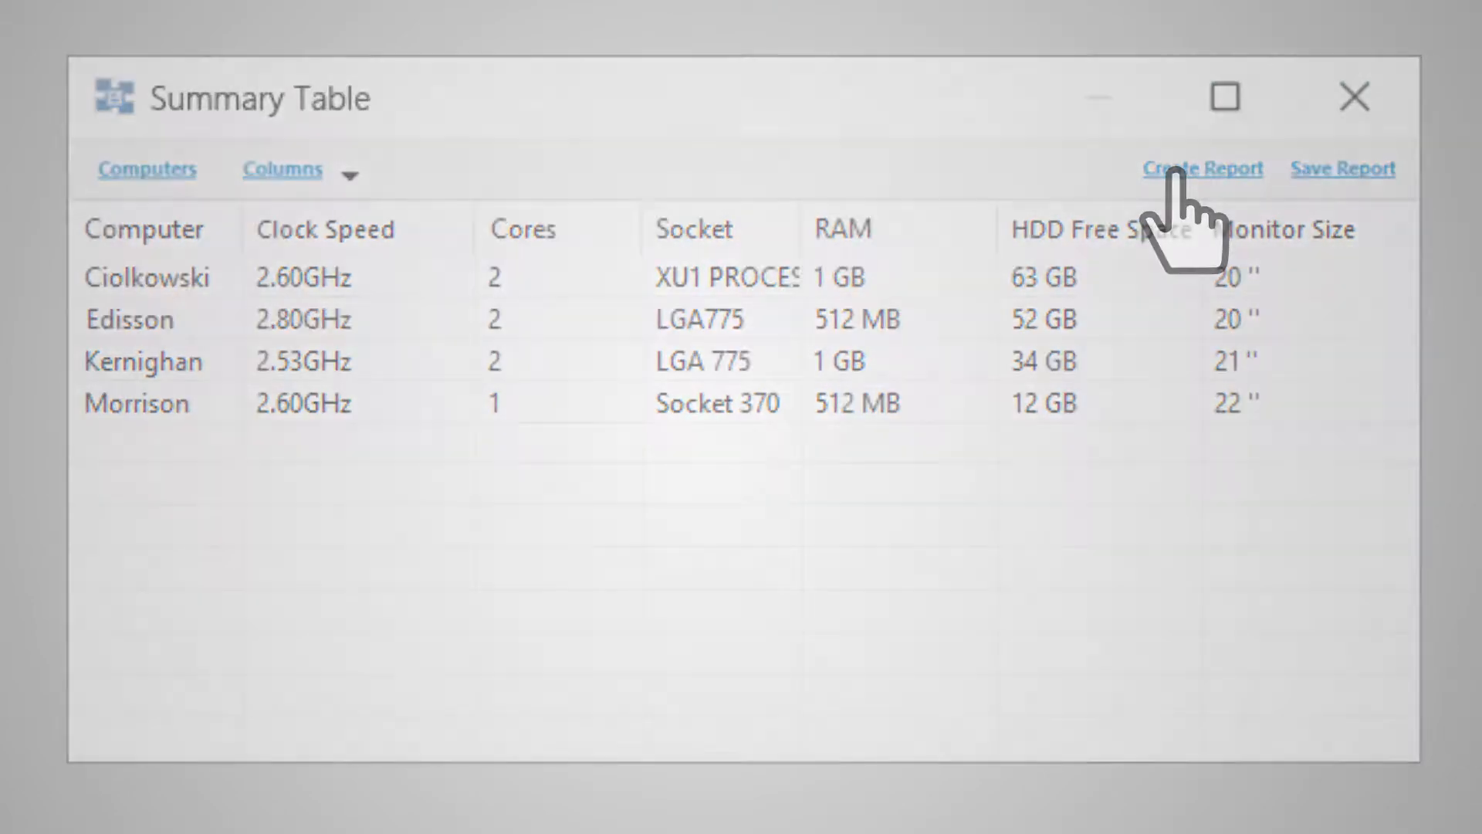
click(1203, 169)
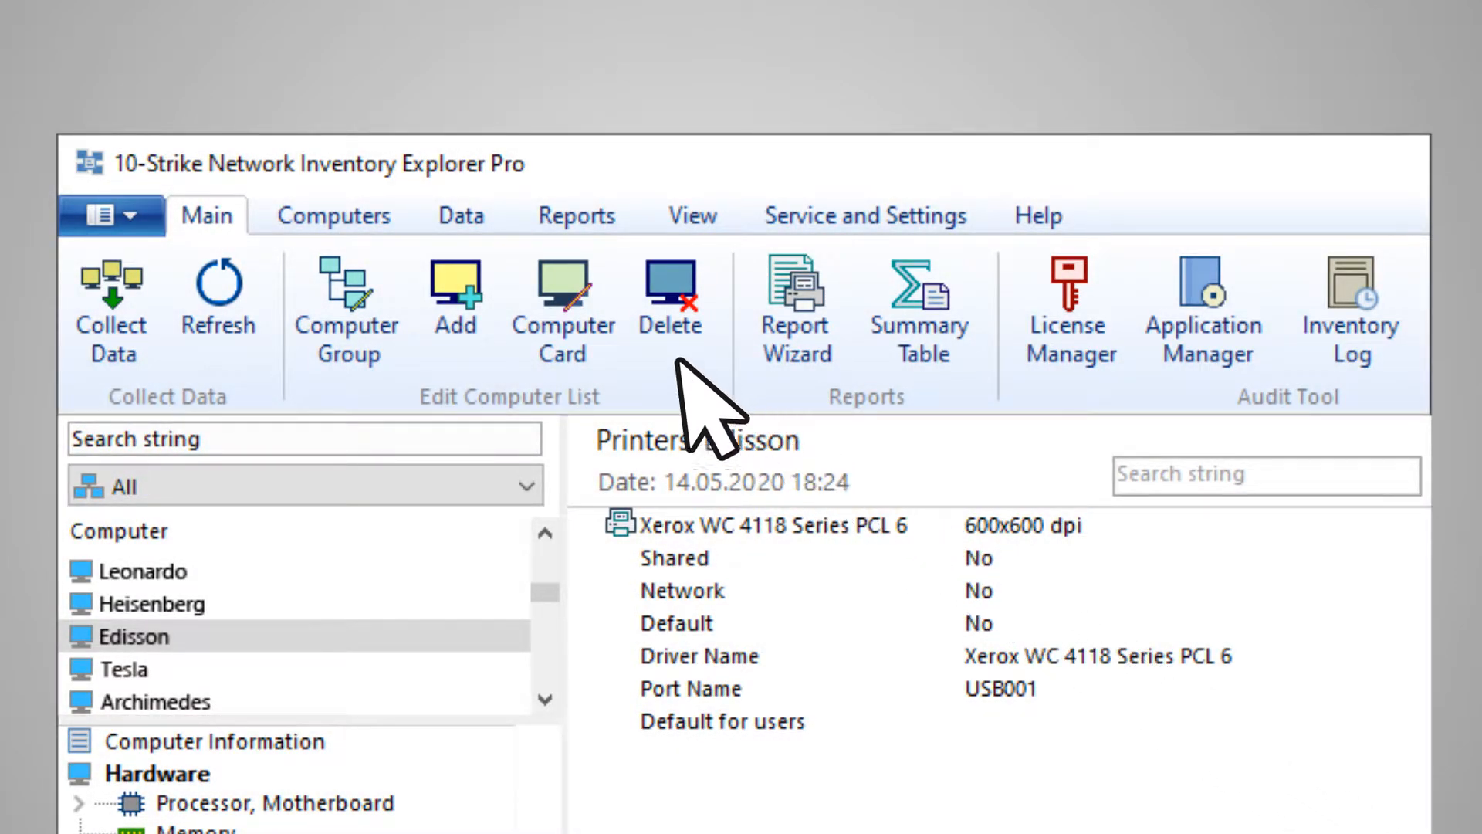
click(563, 307)
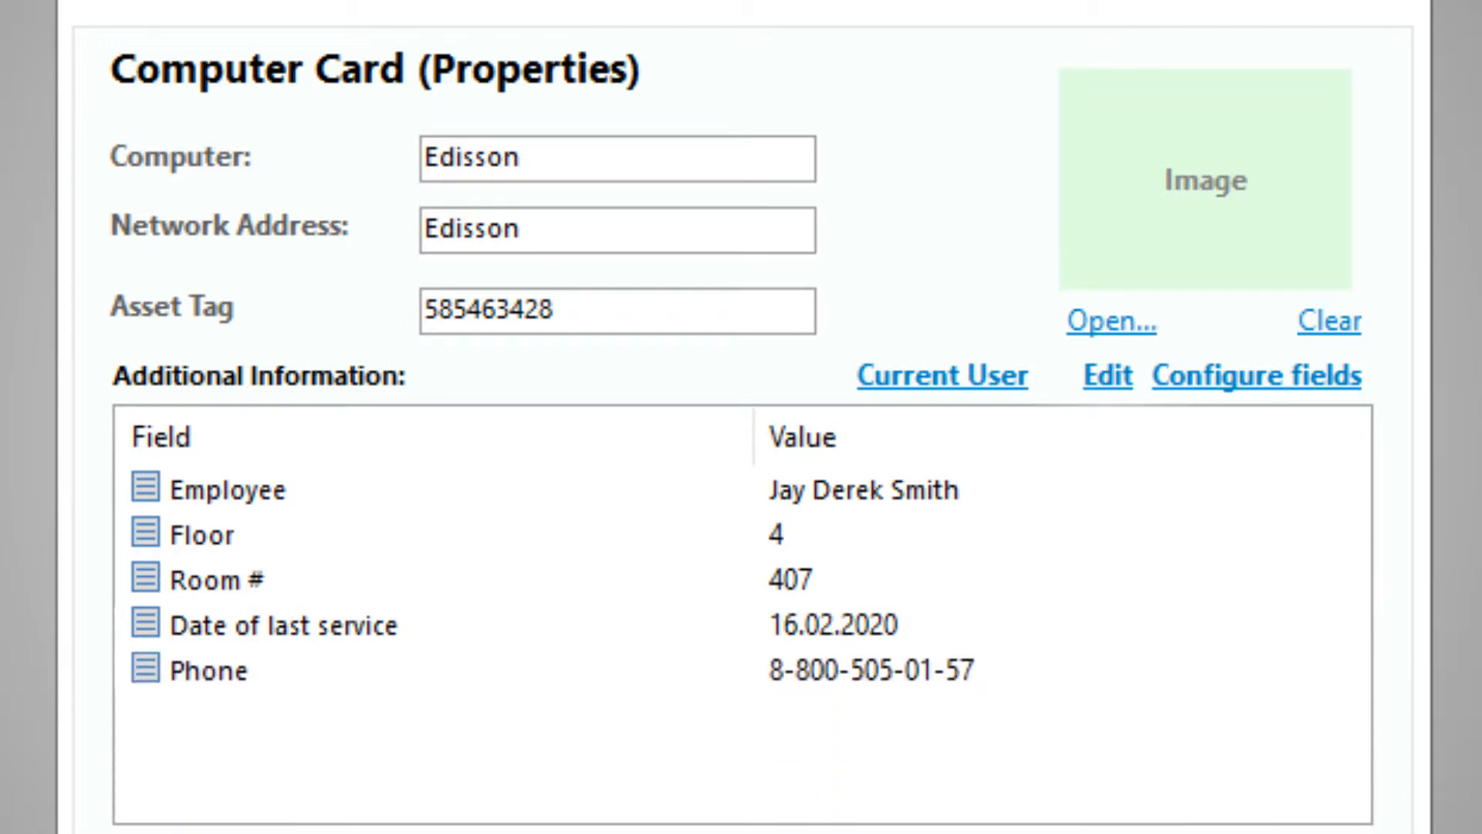
scroll(down, 3)
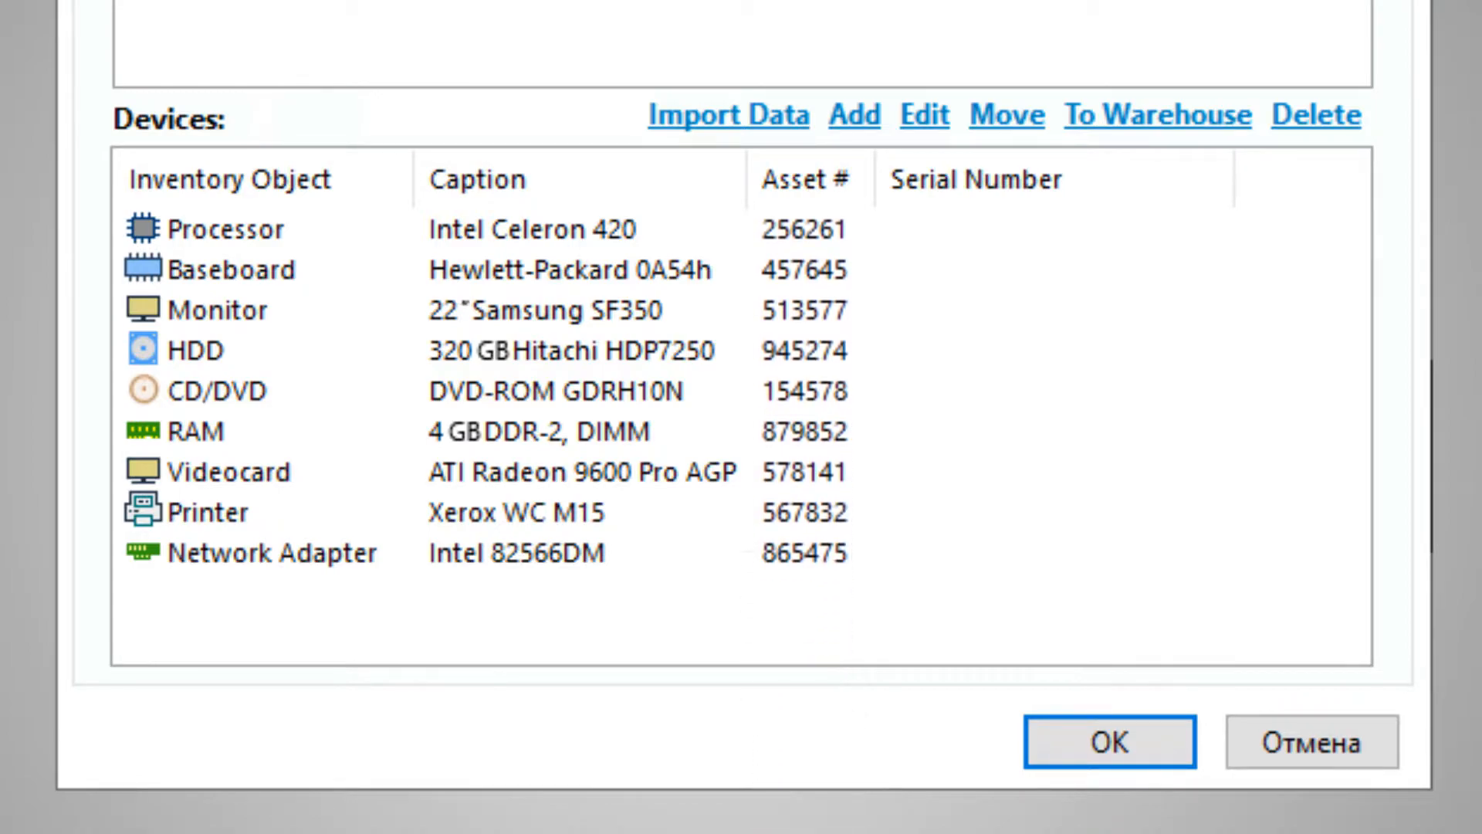
click(728, 114)
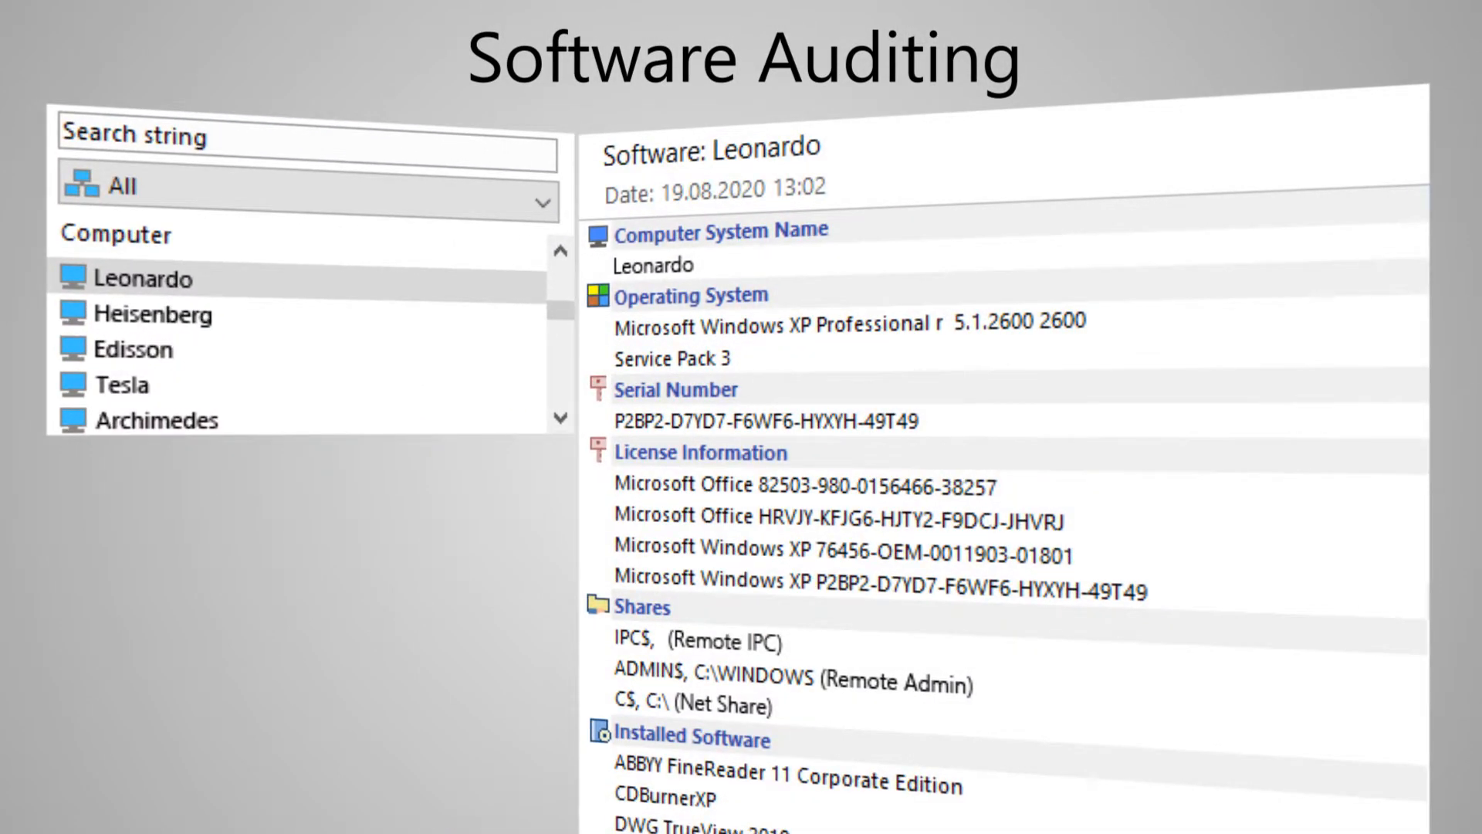
Step: View Edisson's software summary with OS, license keys, shares and installed programs
click(139, 349)
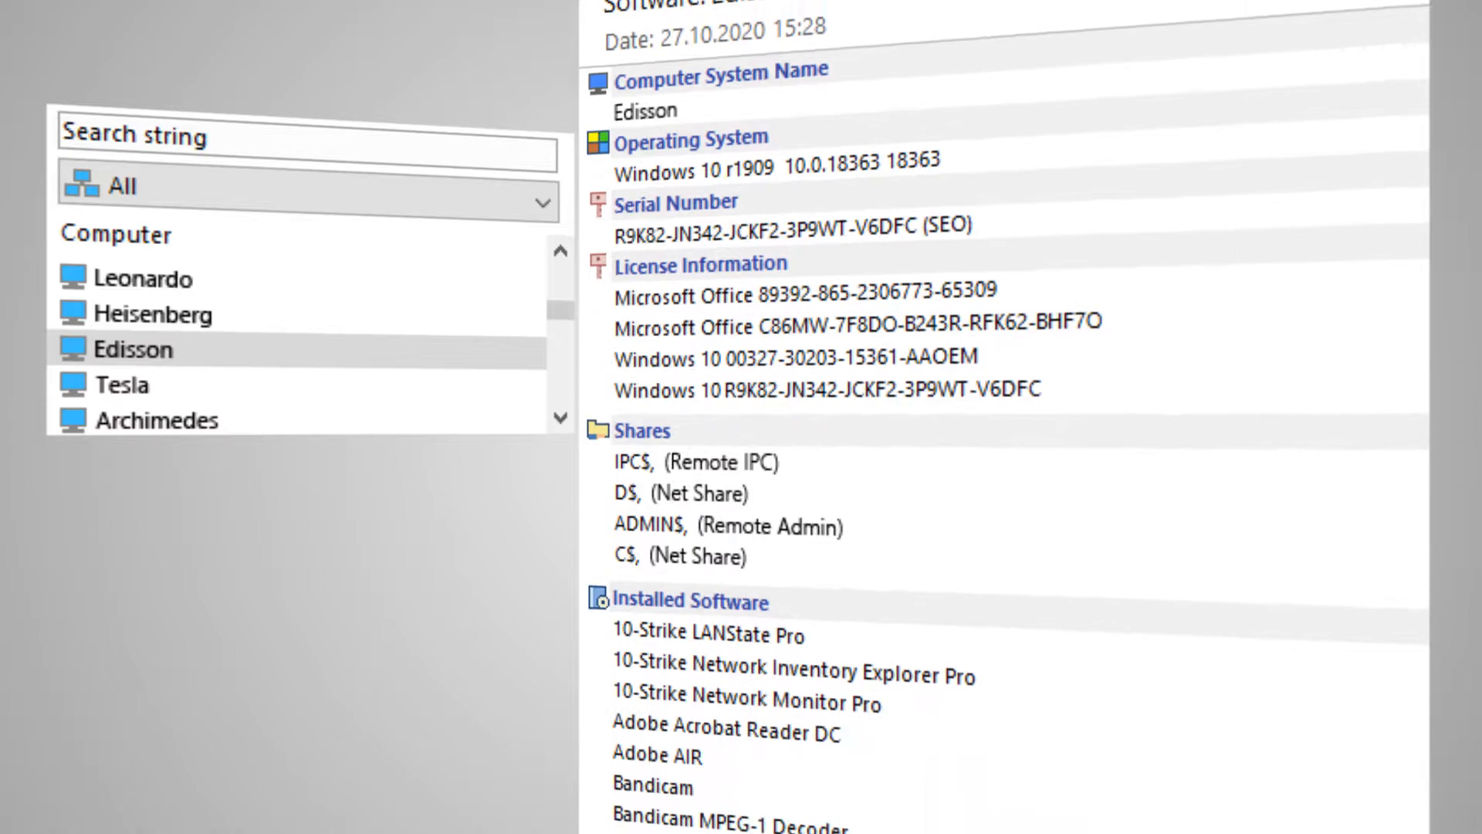
scroll(down, 3)
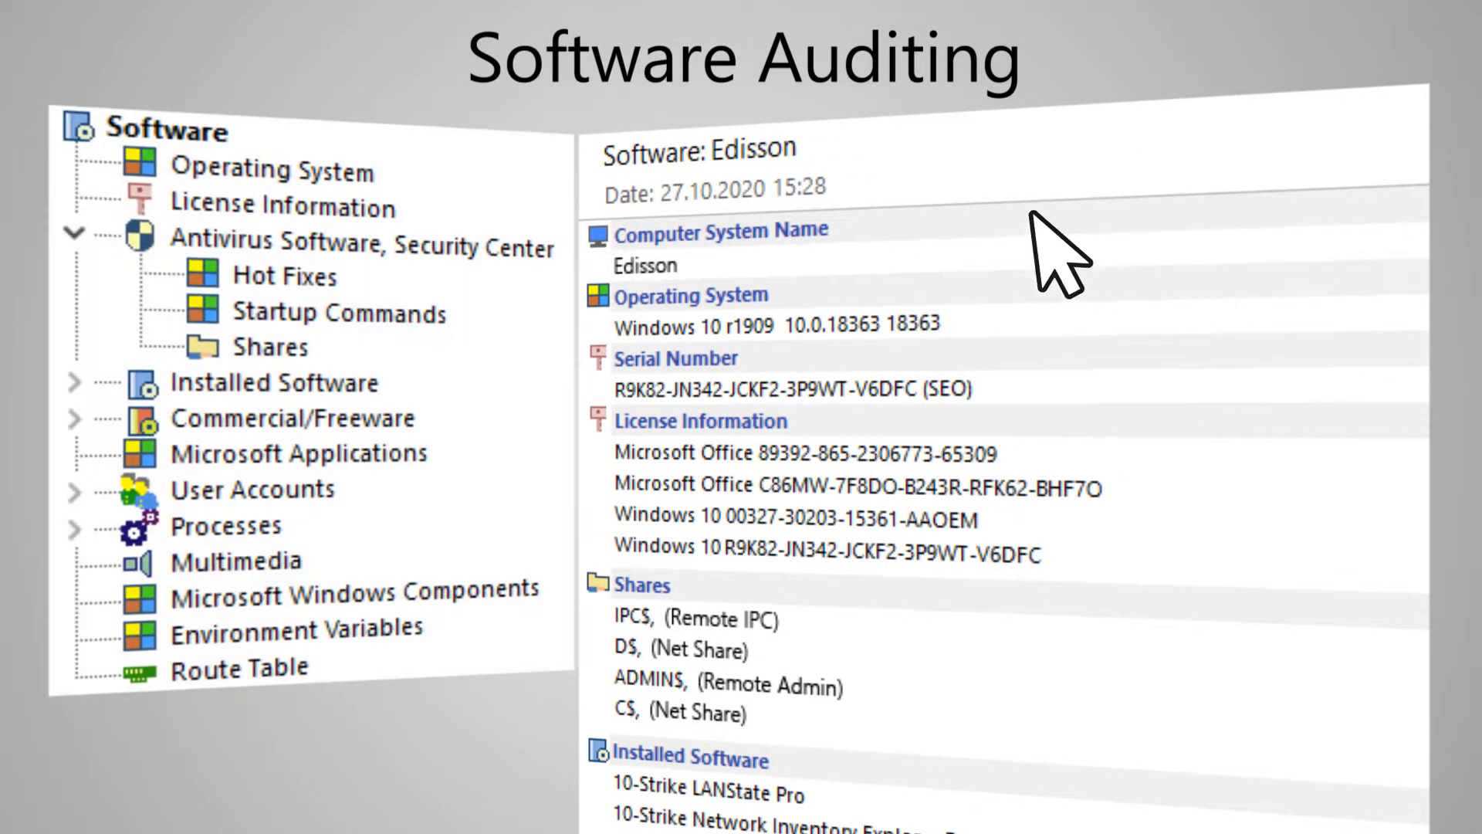
click(271, 170)
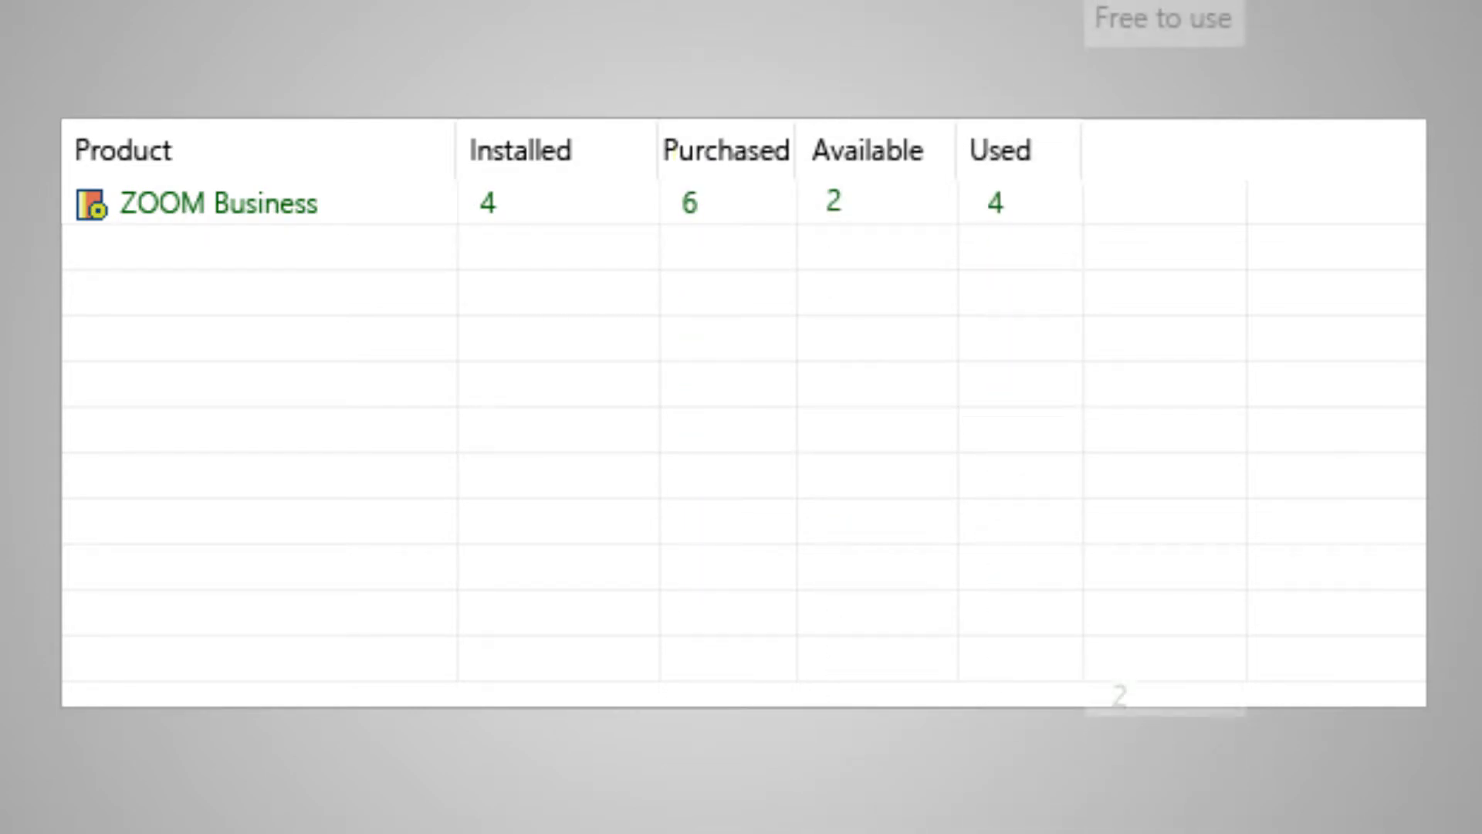
Step: Show License Manager's Controlled products table of installed versus purchased OS and Office licenses
click(1252, 148)
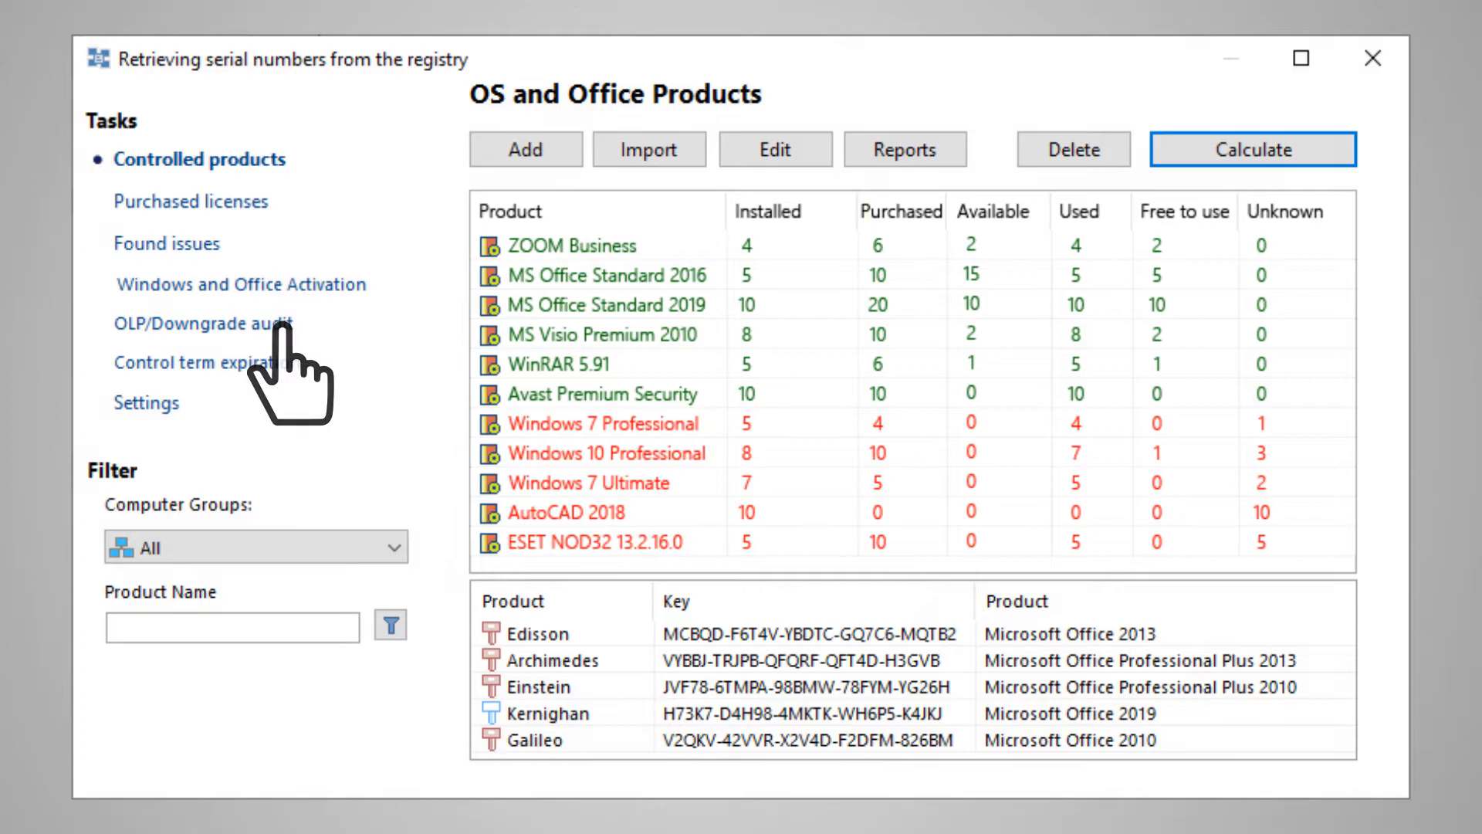
click(199, 324)
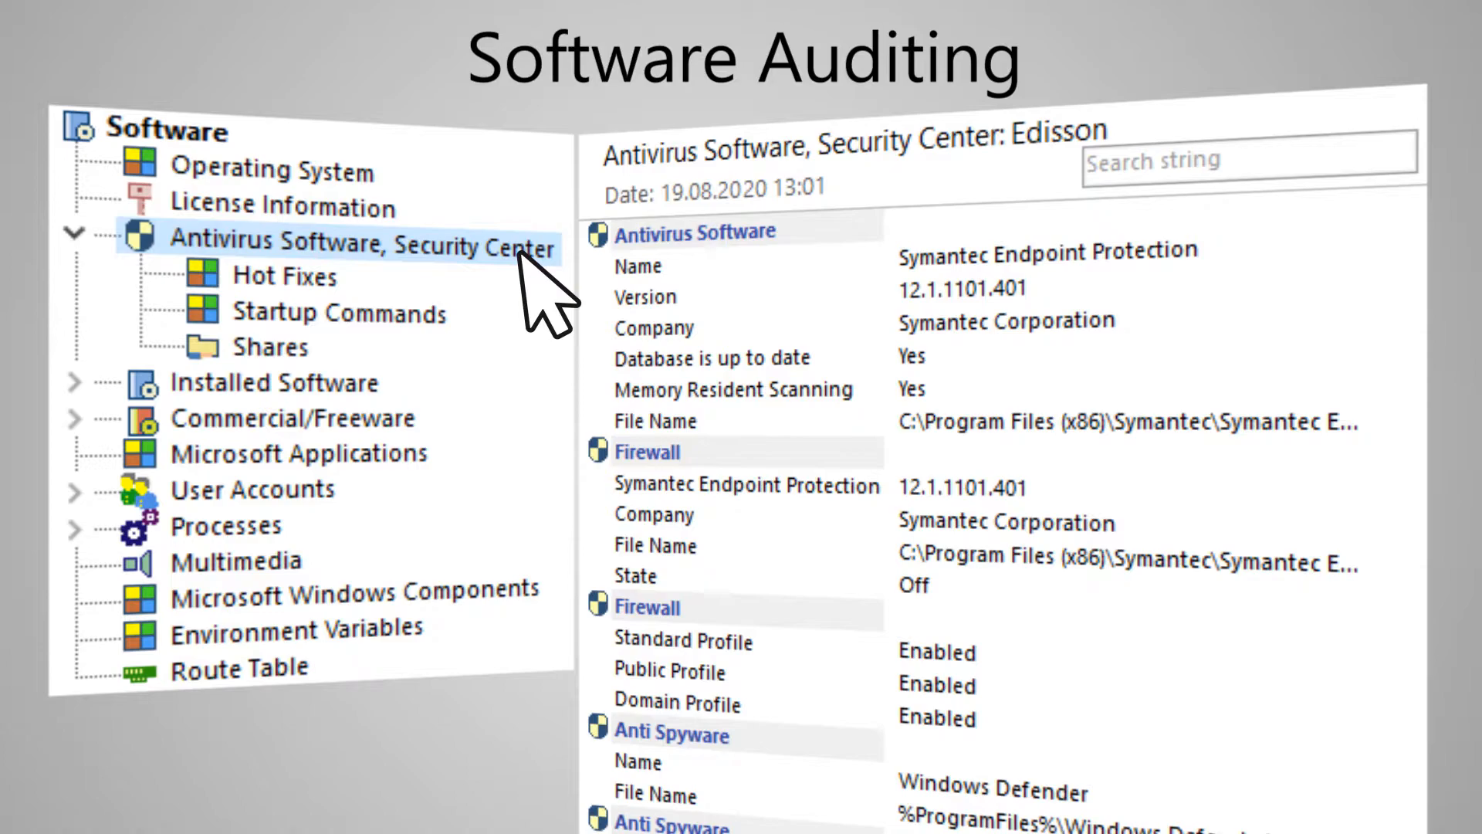
Step: View Edisson's antivirus and firewall status, then its installed software list
click(274, 383)
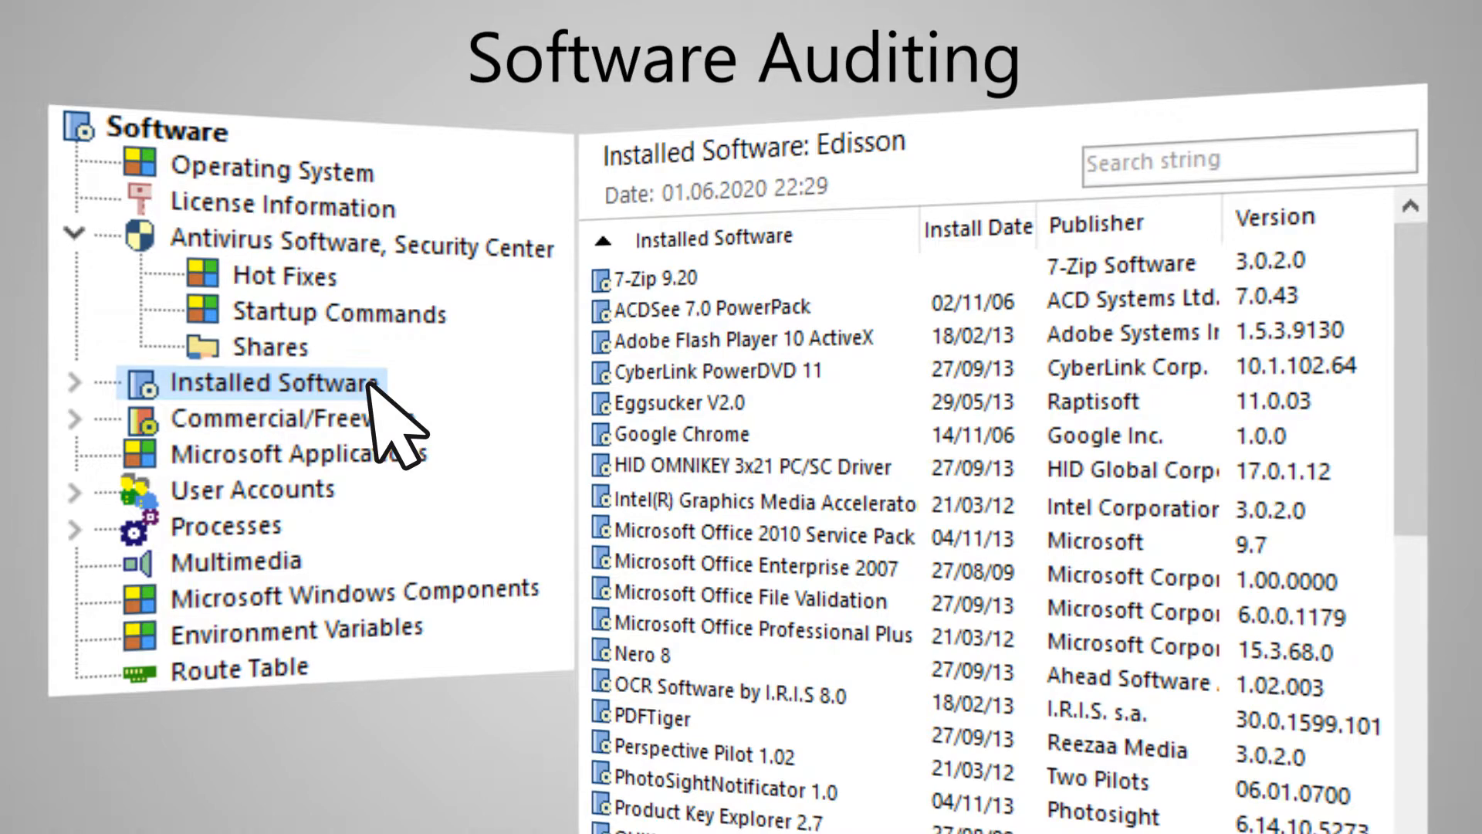
mouse_move(417, 444)
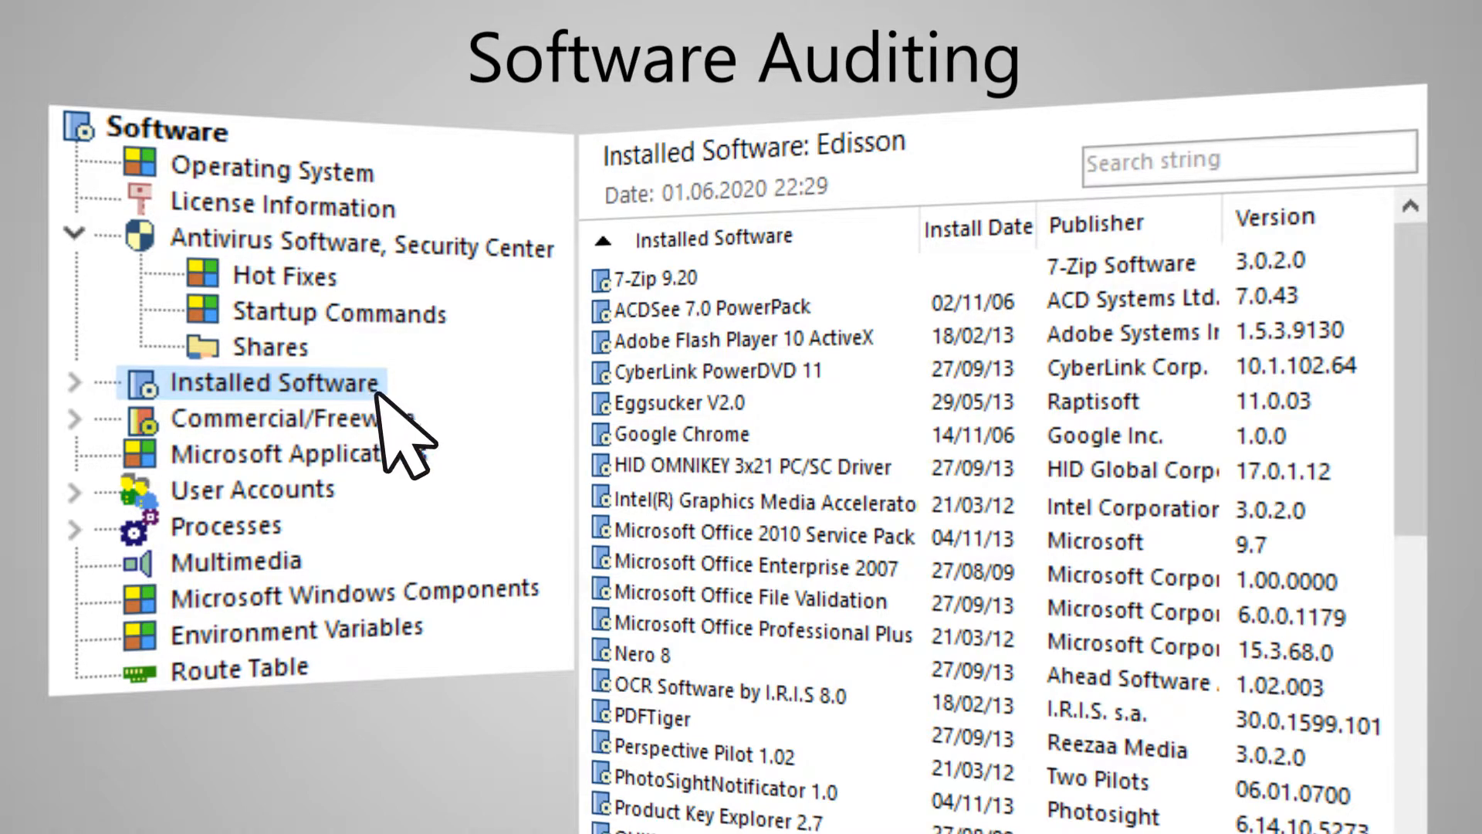
click(275, 416)
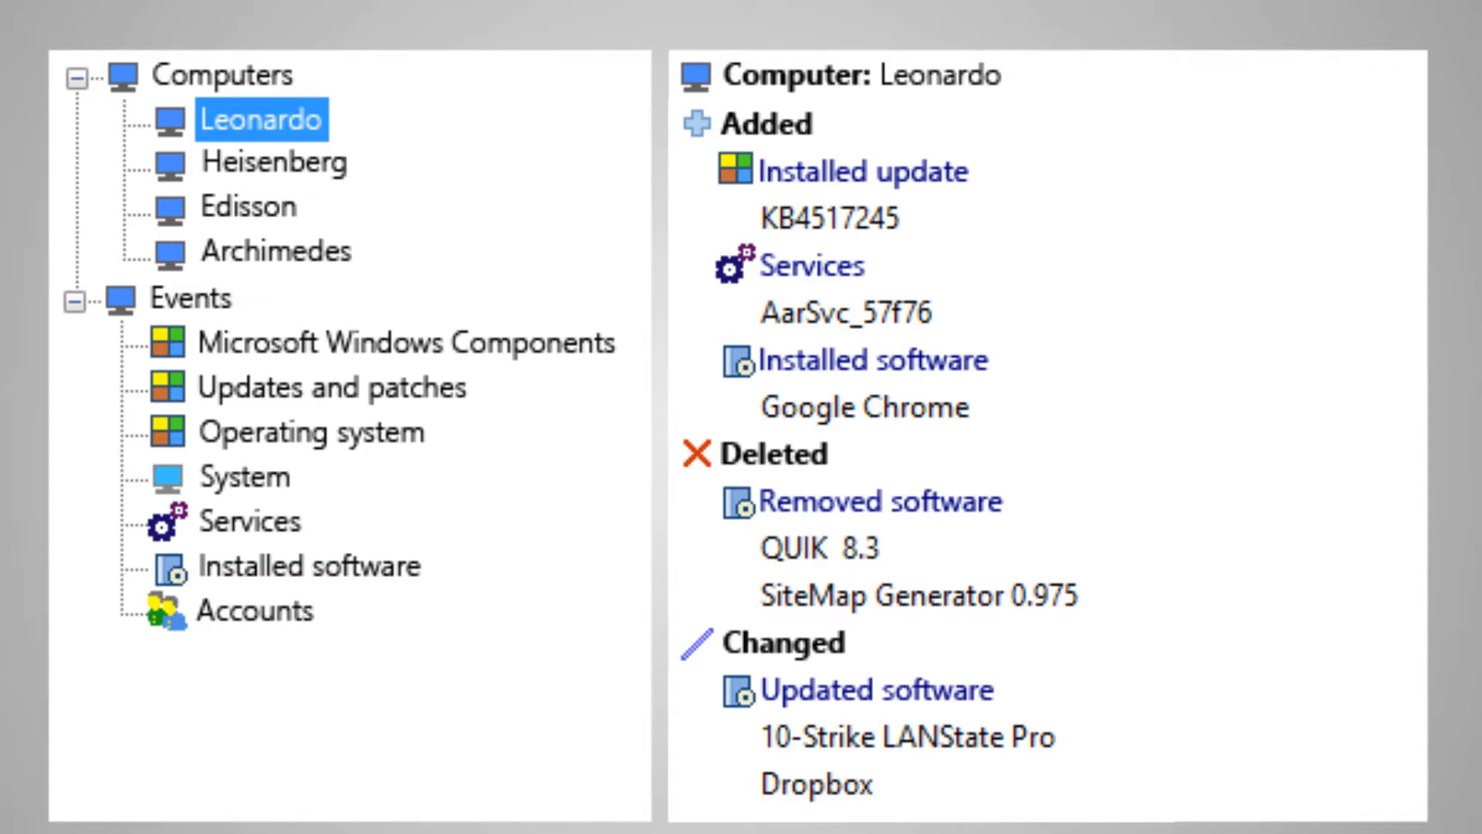
mouse_move(1418, 595)
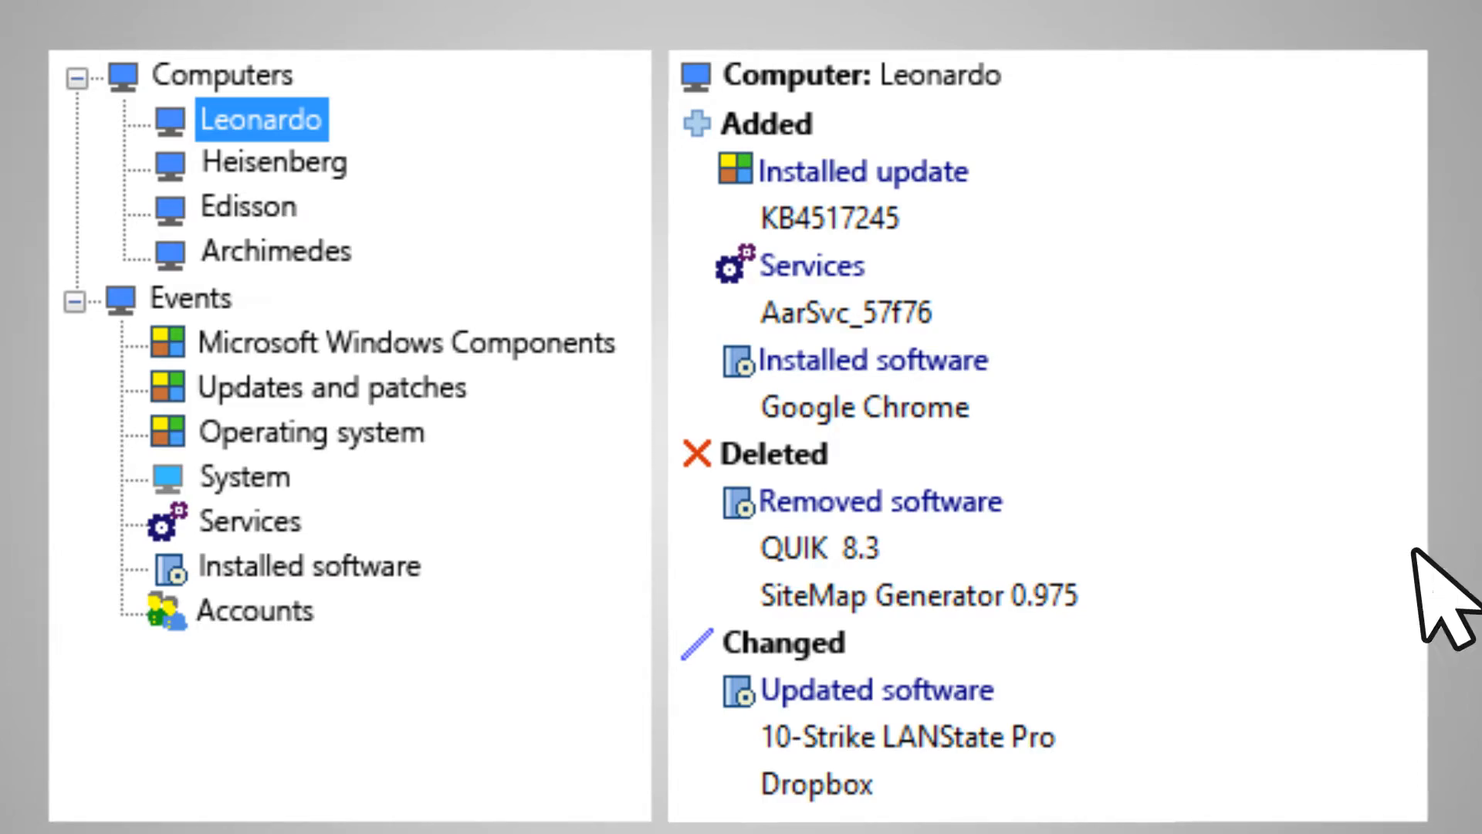
Step: Show the software change logs for Heisenberg, Edisson and Archimedes in turn
click(273, 161)
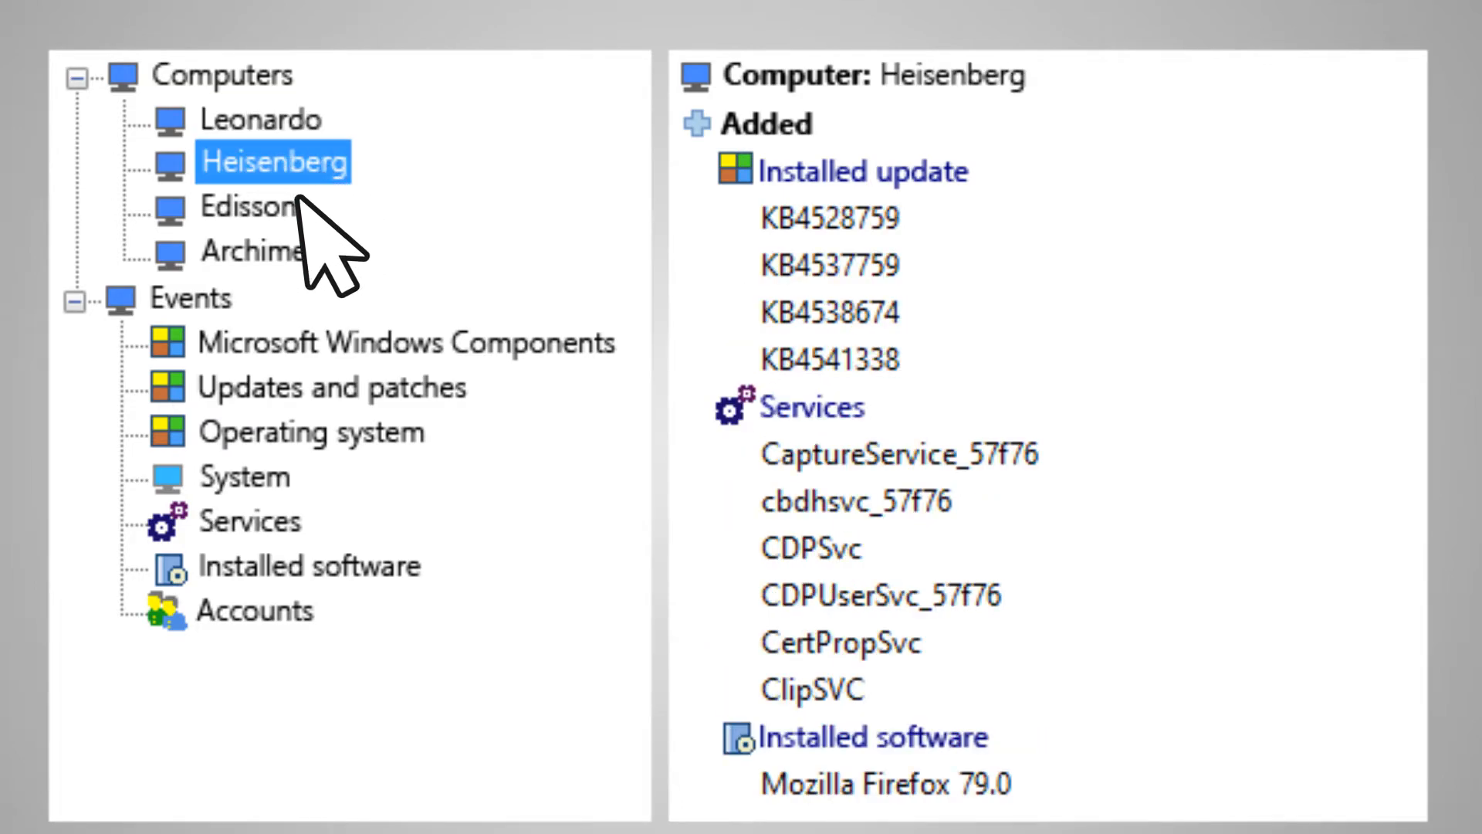
click(249, 206)
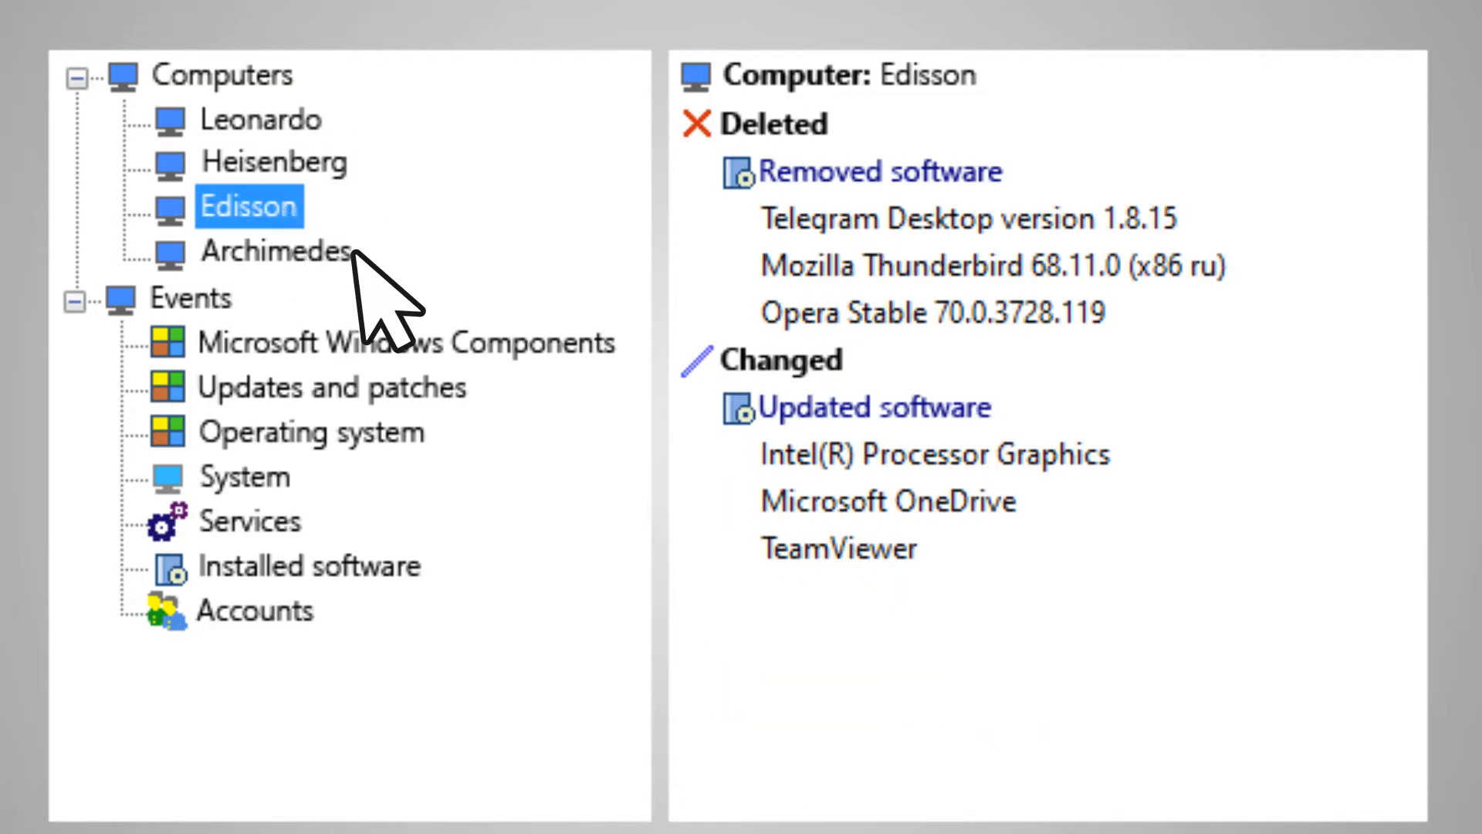
click(278, 250)
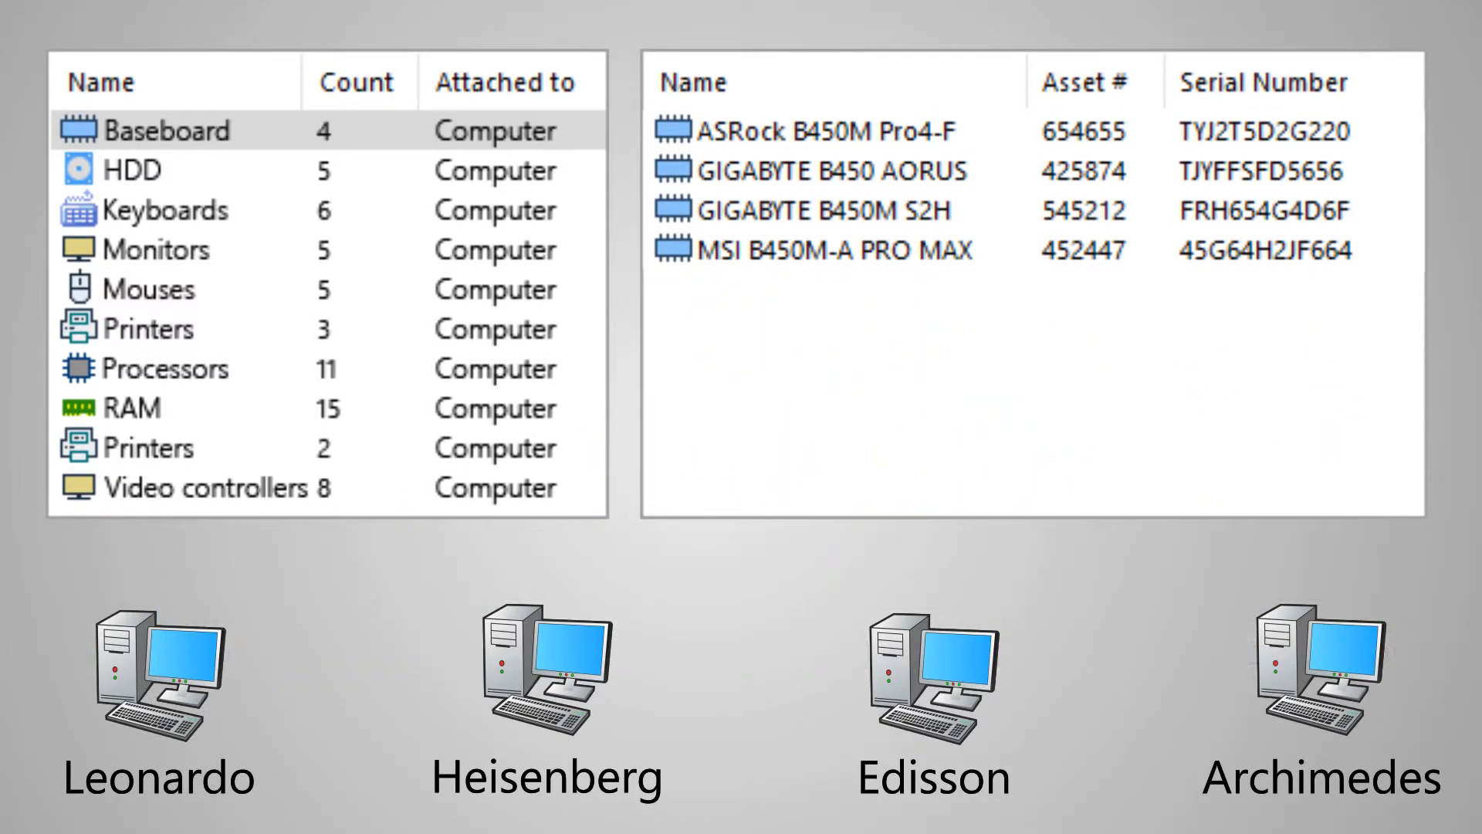
Step: List the warehouse's hard drives and then its keyboards
click(132, 169)
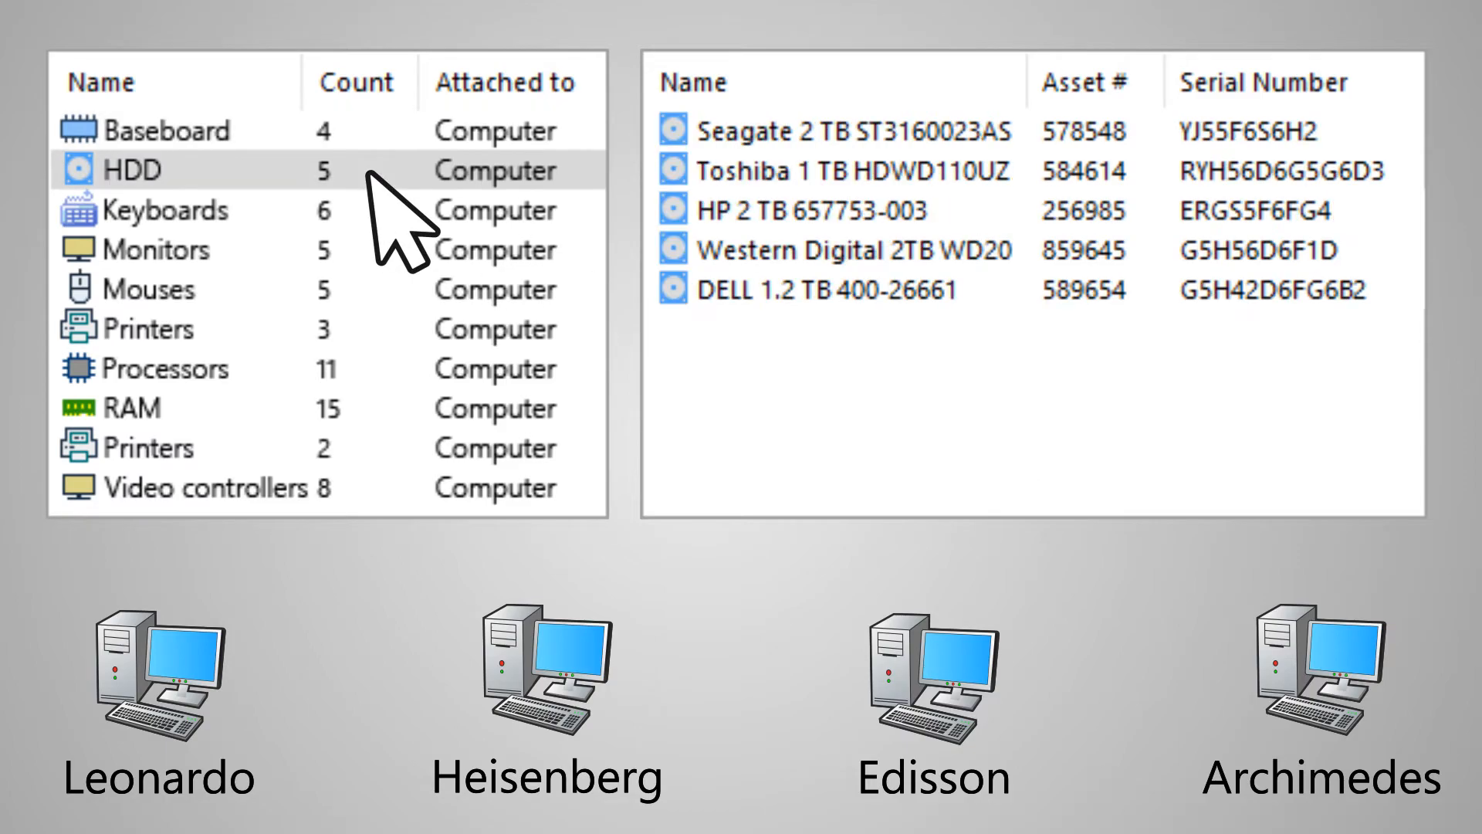
click(170, 210)
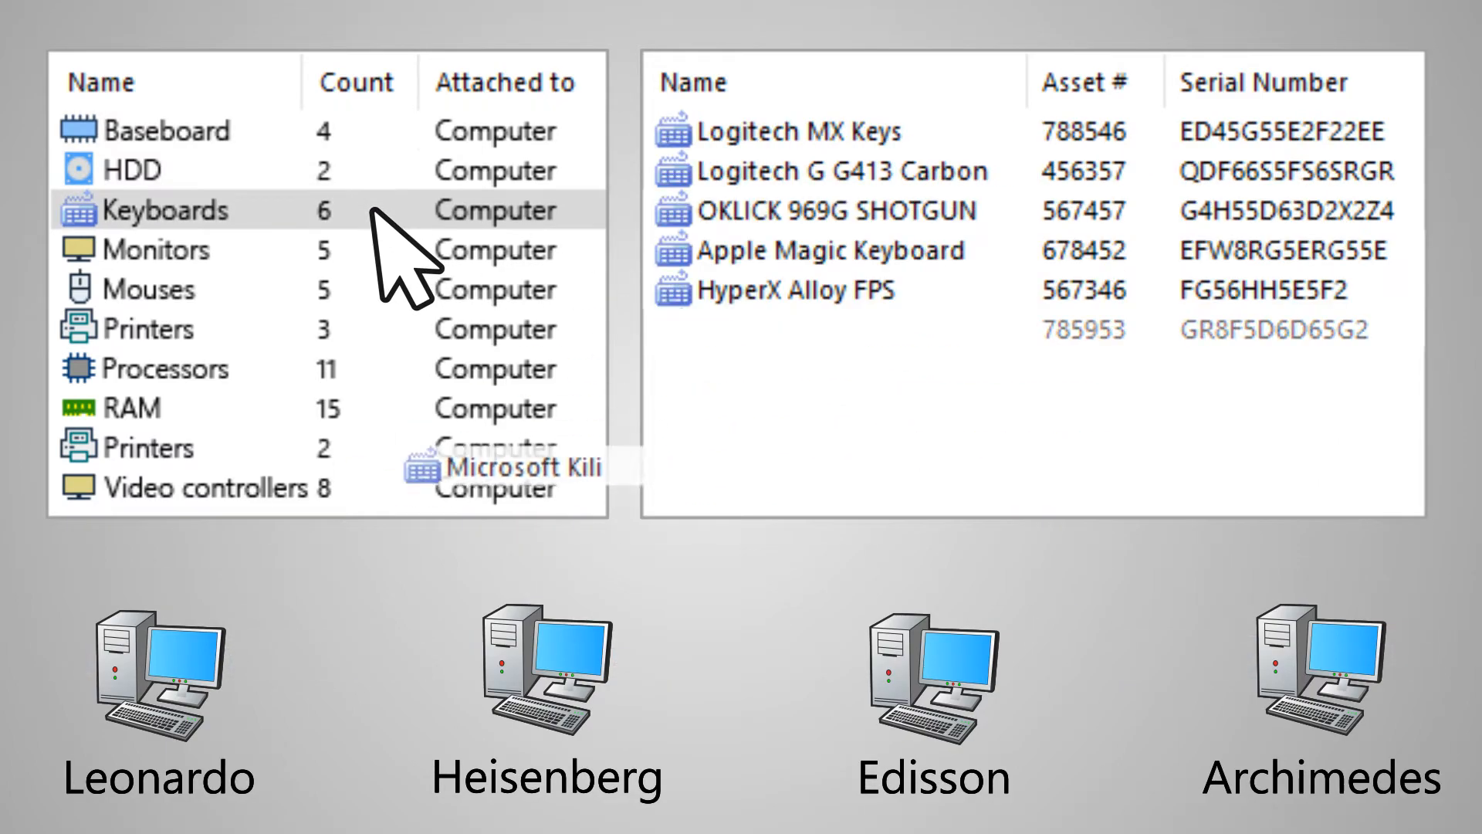